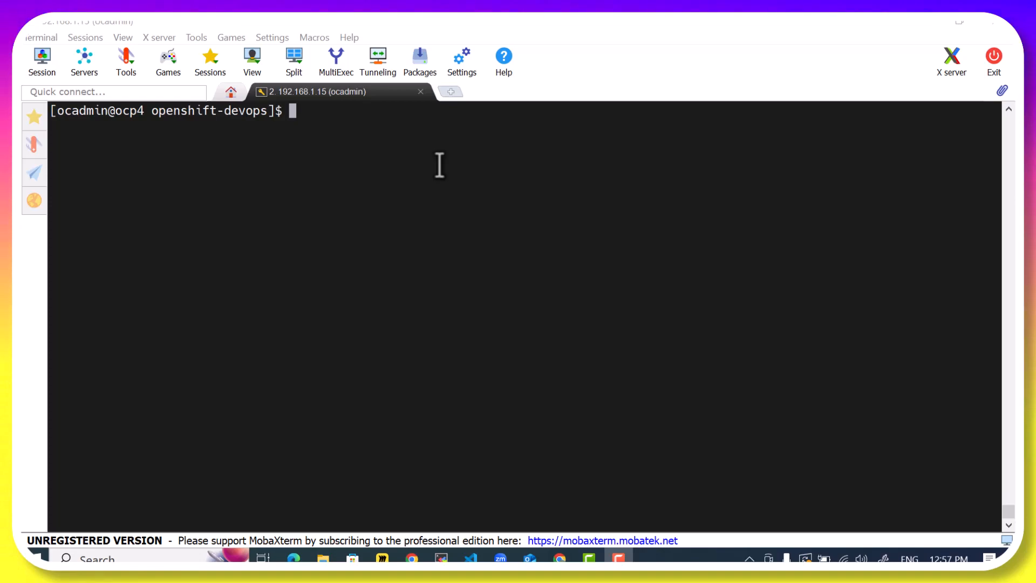
Run sudo yum install httpd-tools -y and supply the sudo password; package already installed.
{"action": "type", "text": "sudo yum install ht"}
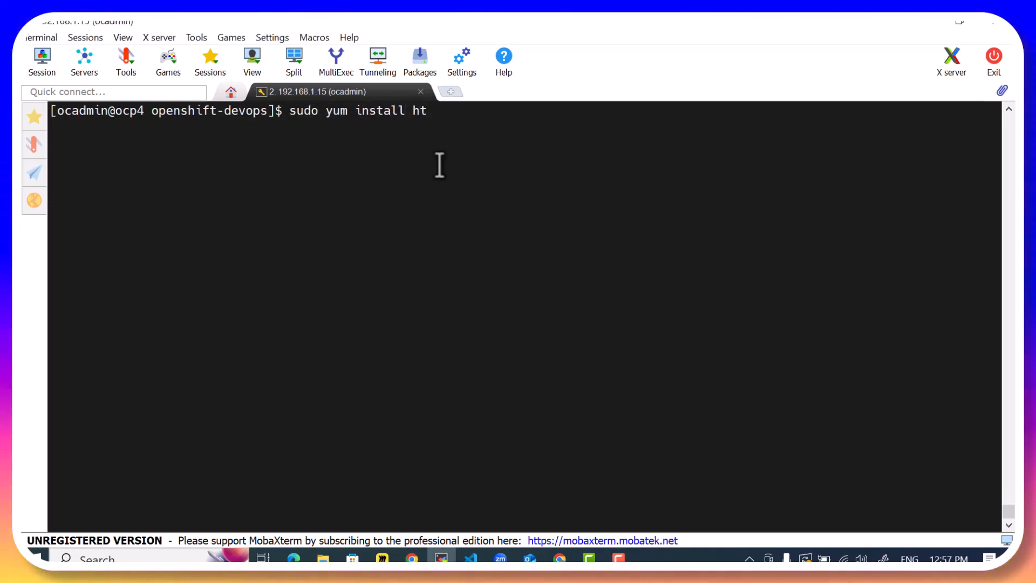
{"action": "key", "text": "Return"}
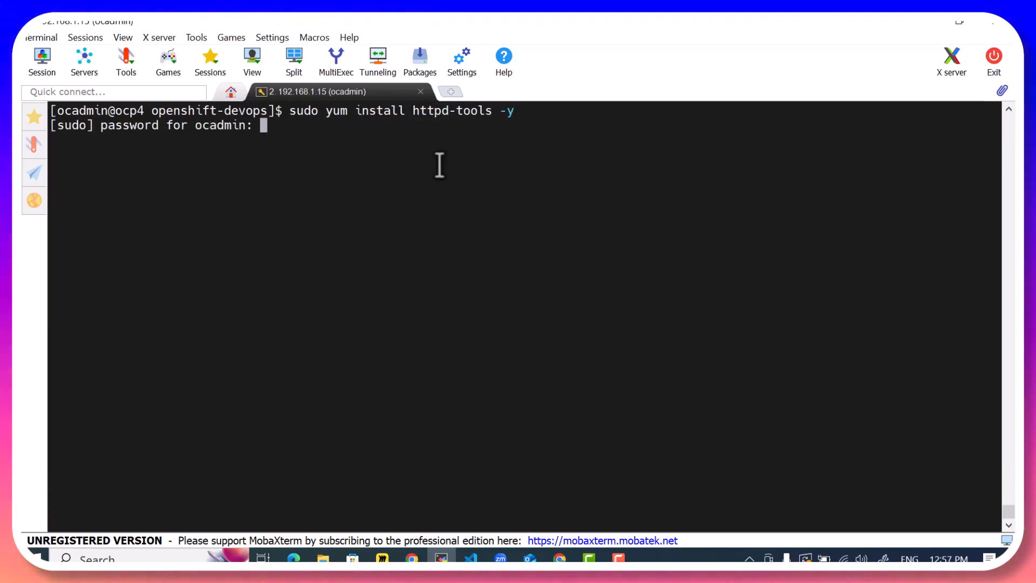
{"action": "key", "text": "Return"}
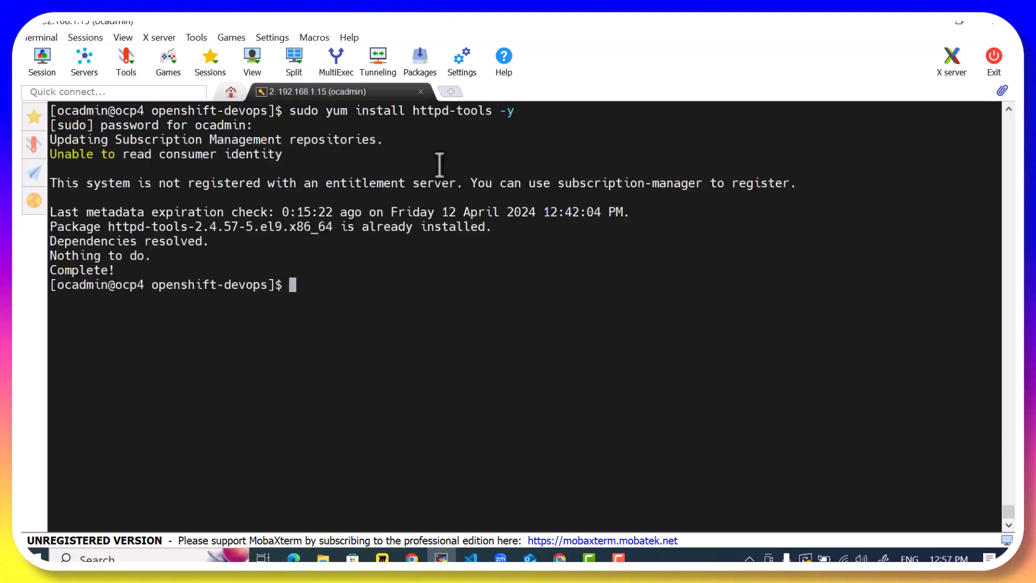
{"action": "mouse_move", "coordinate": [481, 268]}
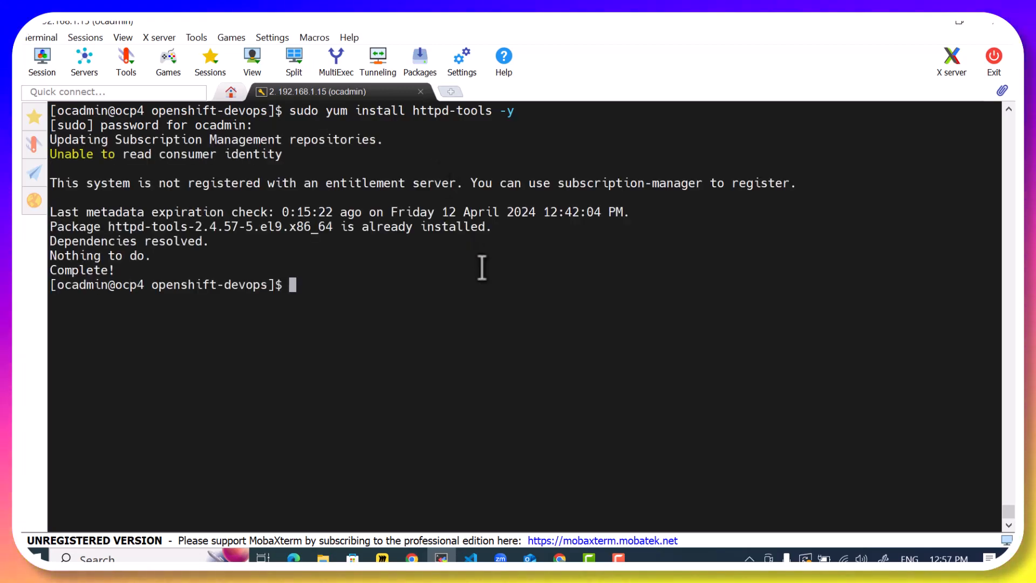
Run htpasswd --help to print its usage summary and option list.
{"action": "type", "text": "htpa"}
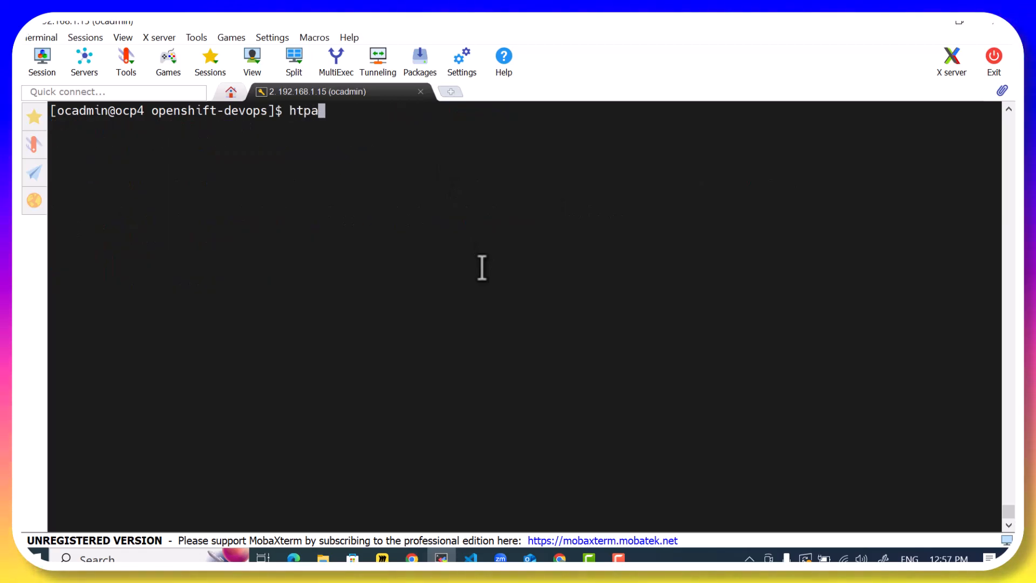
{"action": "type", "text": "swd"}
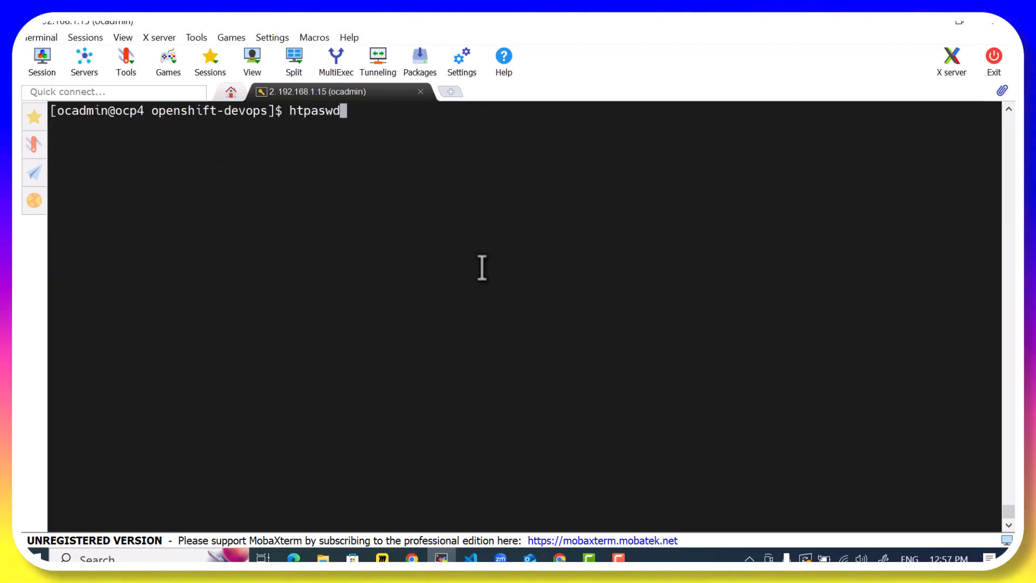
{"action": "type", "text": "s"}
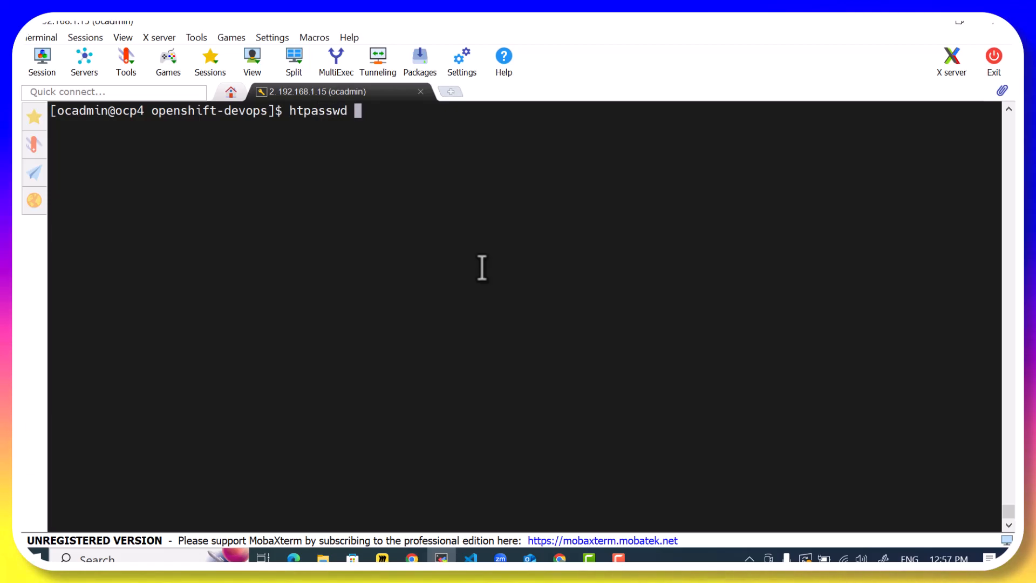
{"action": "type", "text": "--help"}
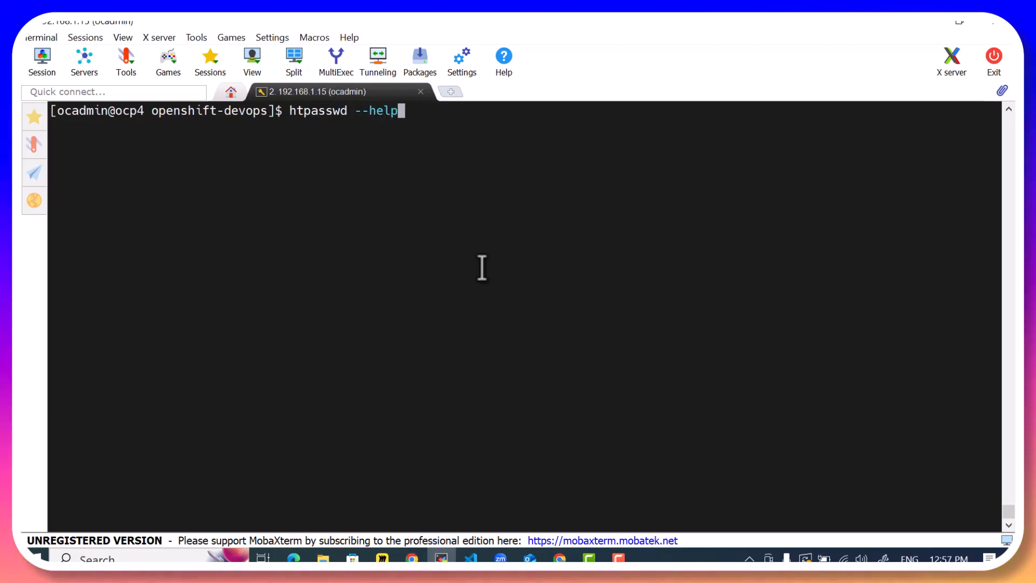
{"action": "key", "text": "Return"}
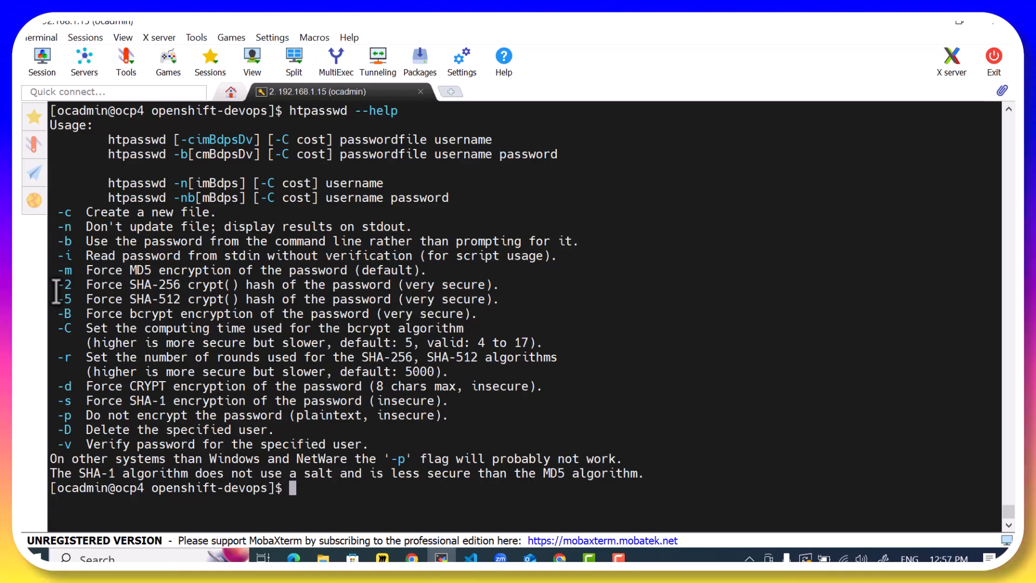
{"action": "mouse_move", "coordinate": [166, 299]}
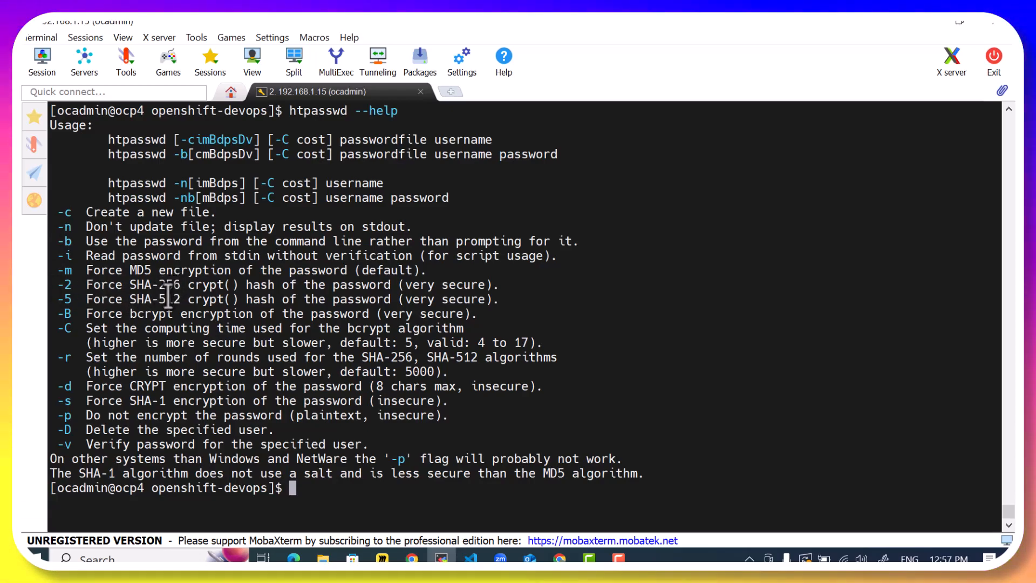
{"action": "mouse_move", "coordinate": [151, 320]}
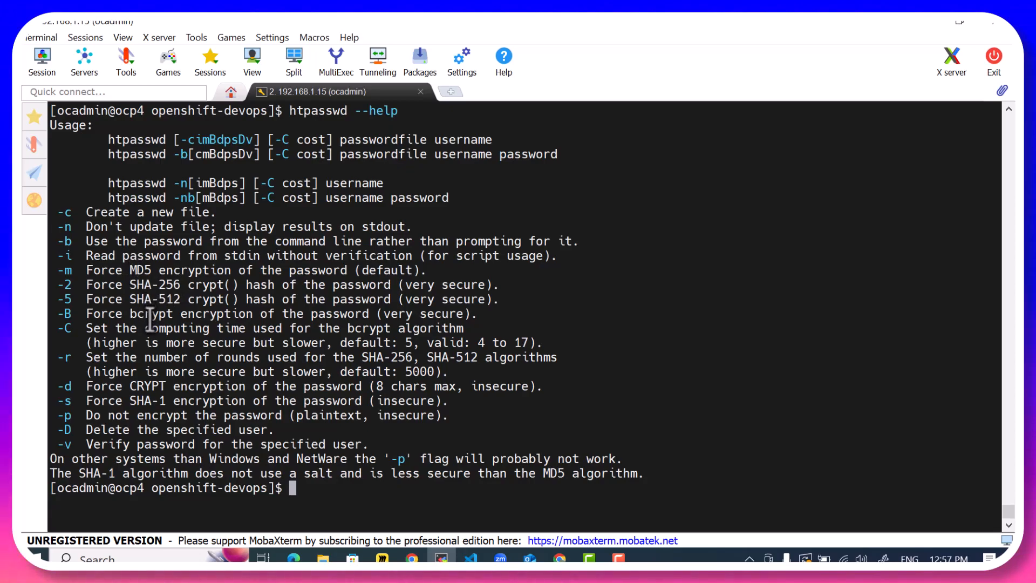
{"action": "mouse_move", "coordinate": [324, 317]}
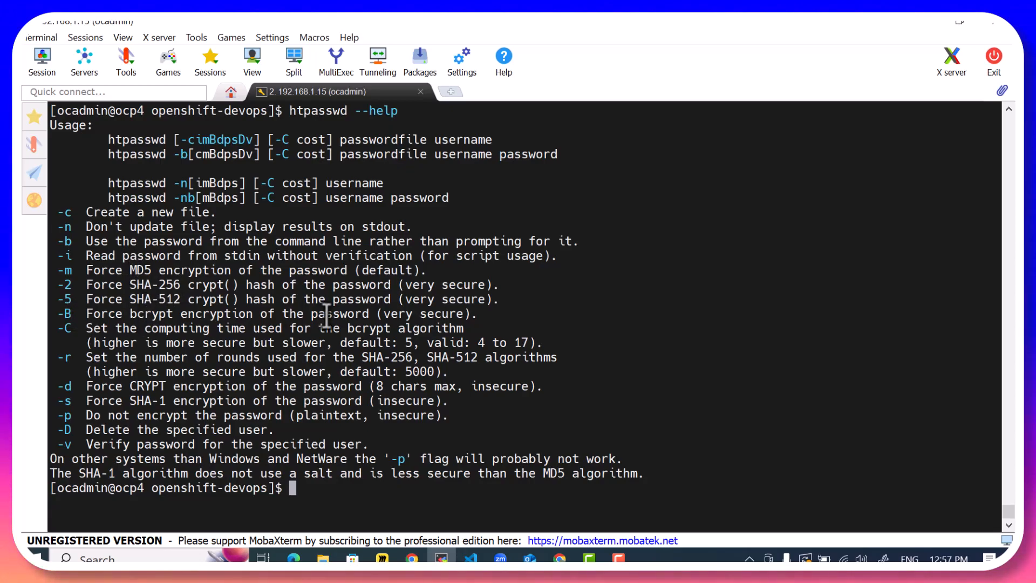
{"action": "mouse_move", "coordinate": [146, 309]}
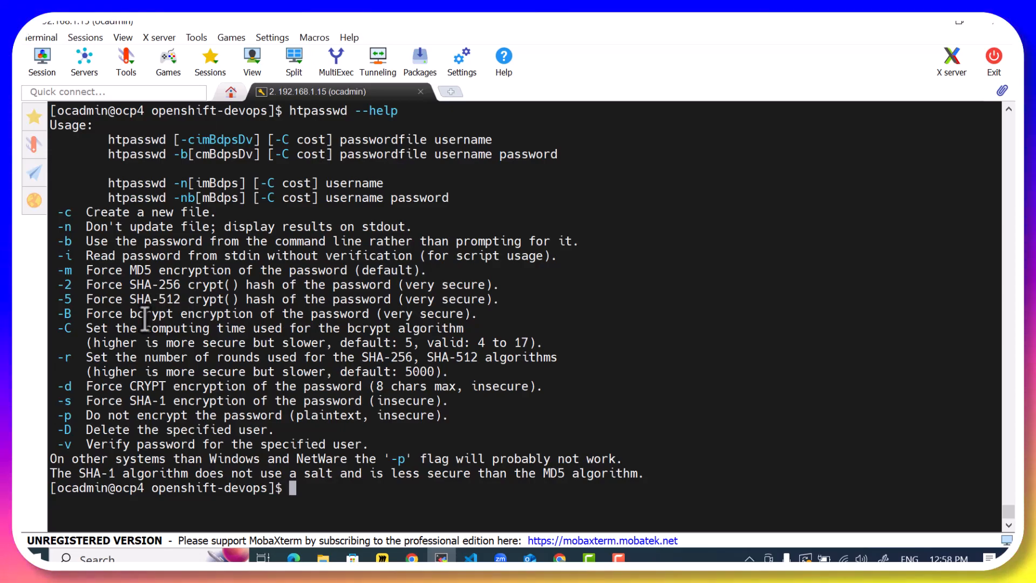
{"action": "mouse_move", "coordinate": [62, 245]}
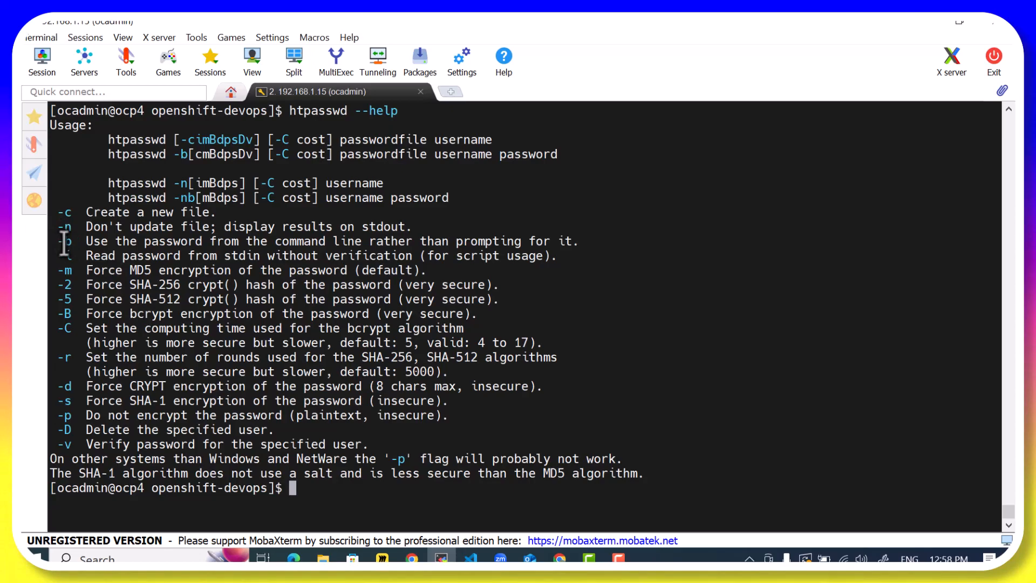
{"action": "mouse_move", "coordinate": [342, 284]}
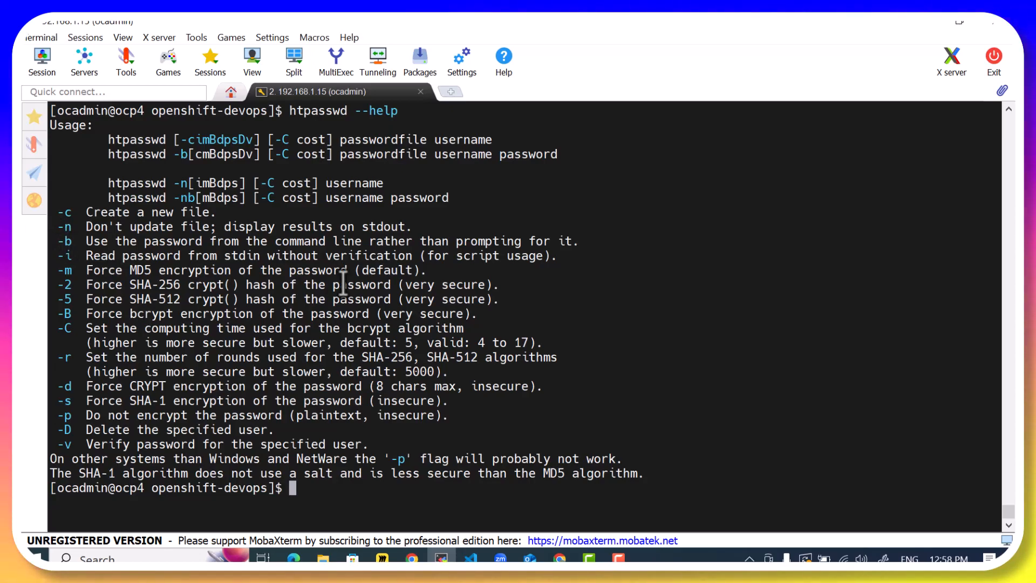
Create bcrypt password file userdetails with user aryan via htpasswd -c -B -b, then cat it.
{"action": "type", "text": "htpasswd -c -B"}
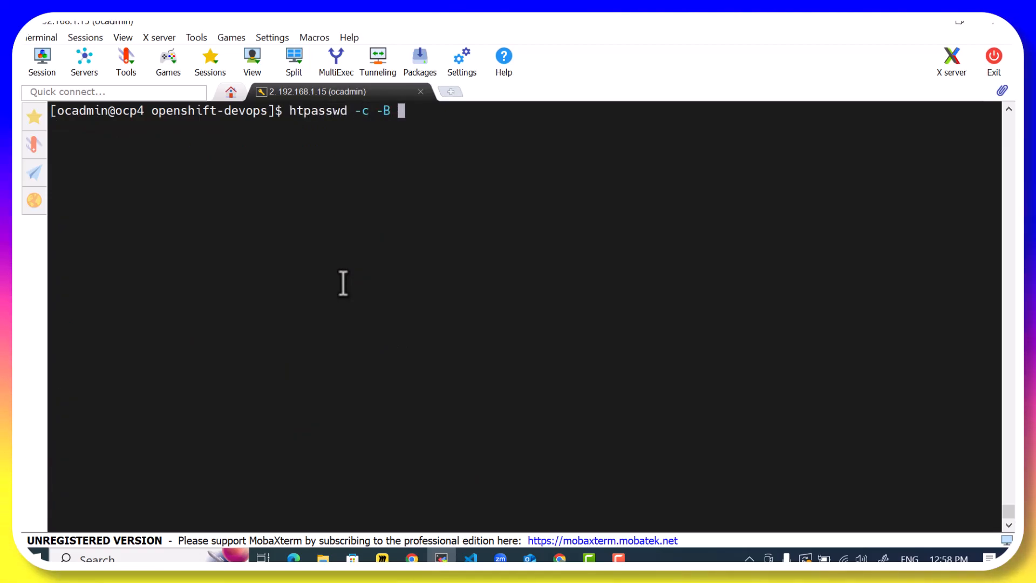
{"action": "type", "text": "-b"}
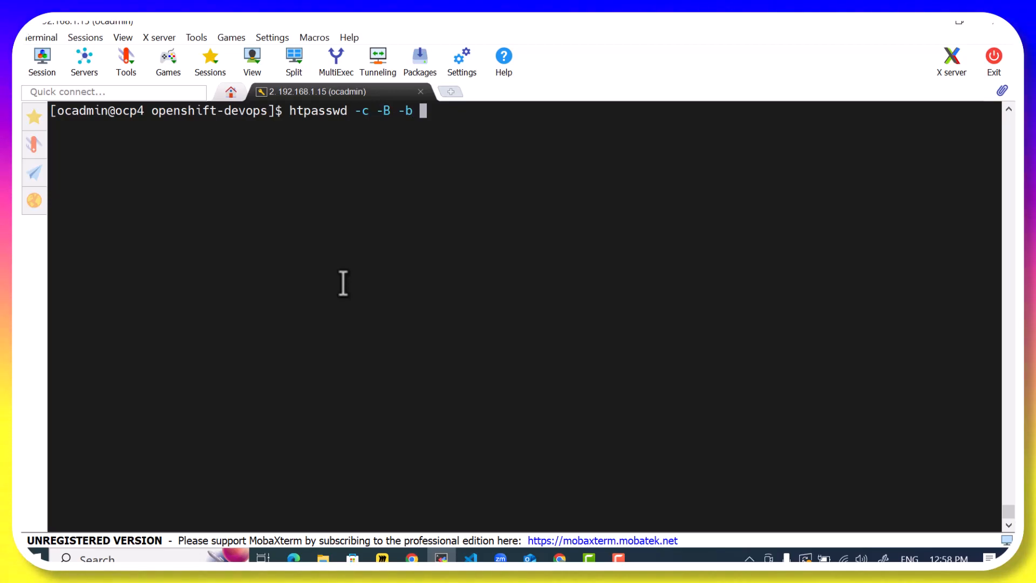
{"action": "type", "text": "userdetails"}
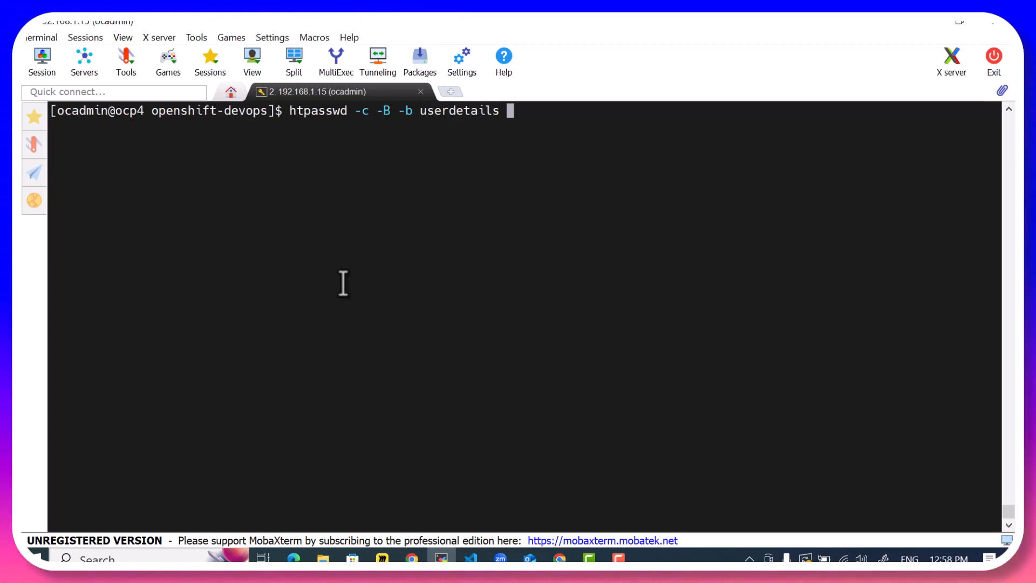
{"action": "type", "text": "aryan networknuts"}
{"action": "type", "text": "cat"}
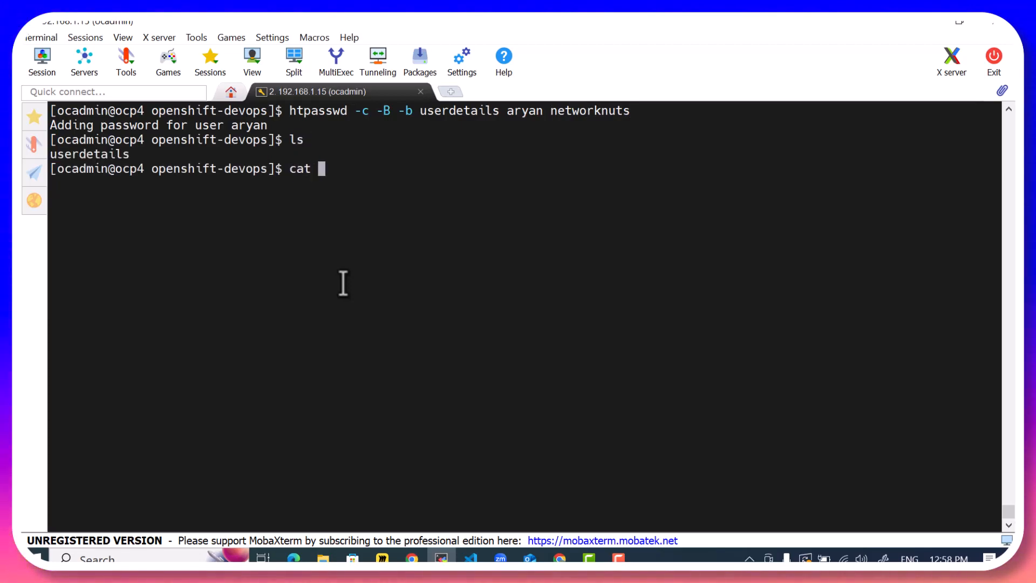
{"action": "type", "text": "userdetails"}
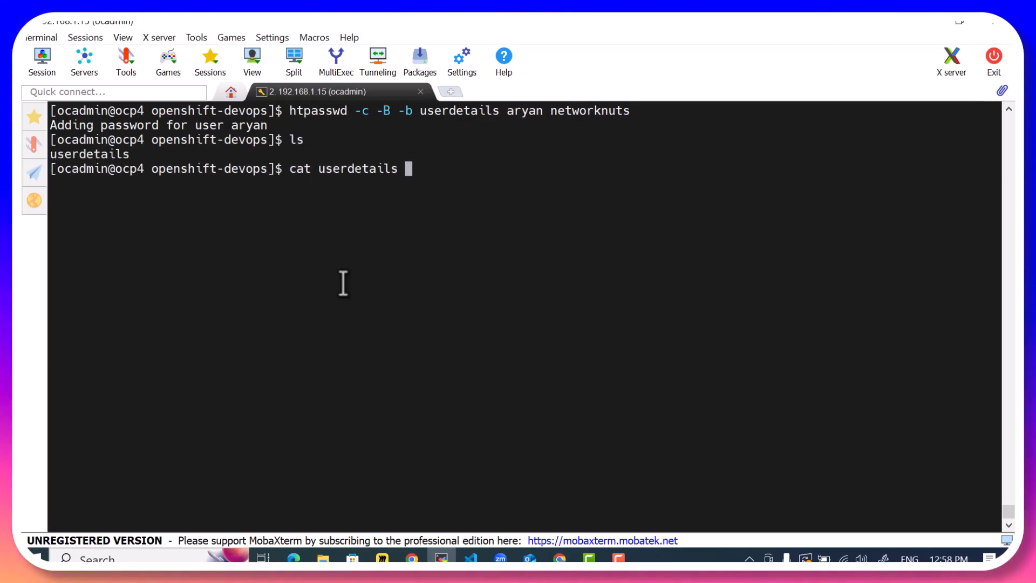
{"action": "key", "text": "Return"}
{"action": "type", "text": "htpasswd -B -b userdetails ary"}
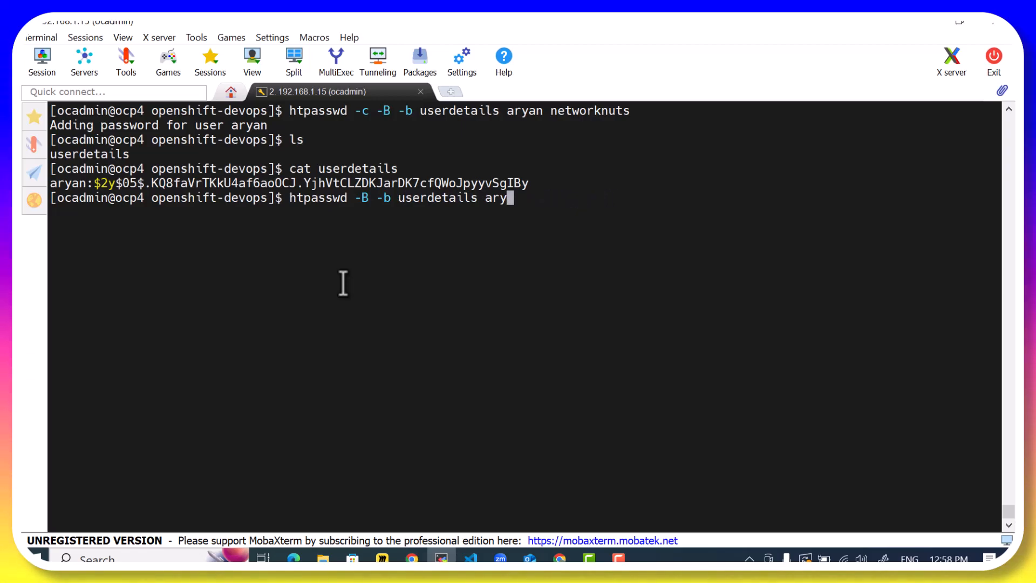
Add users john and jane to userdetails with htpasswd -B -b.
{"action": "type", "text": "john openshift"}
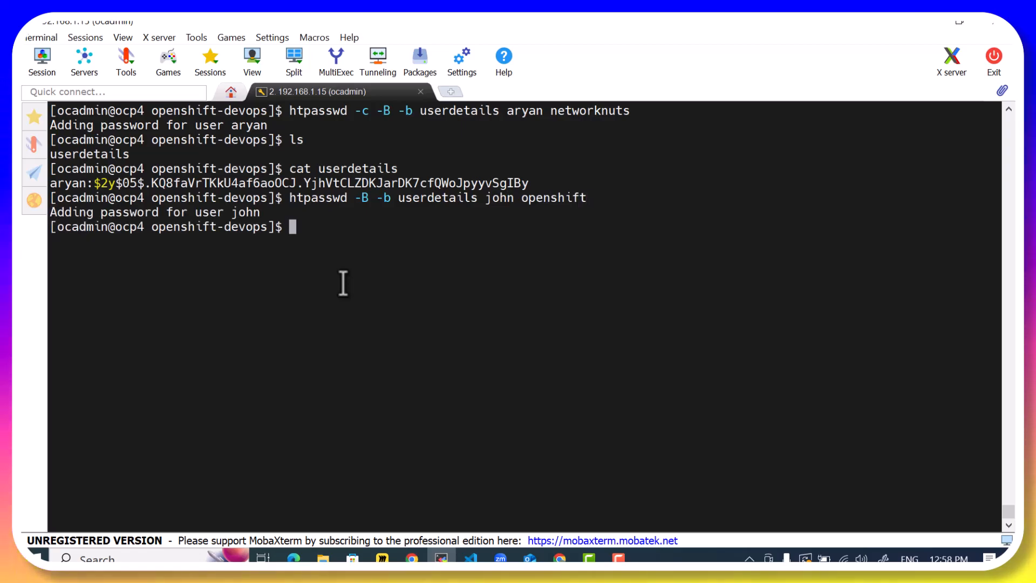
{"action": "key", "text": "Up"}
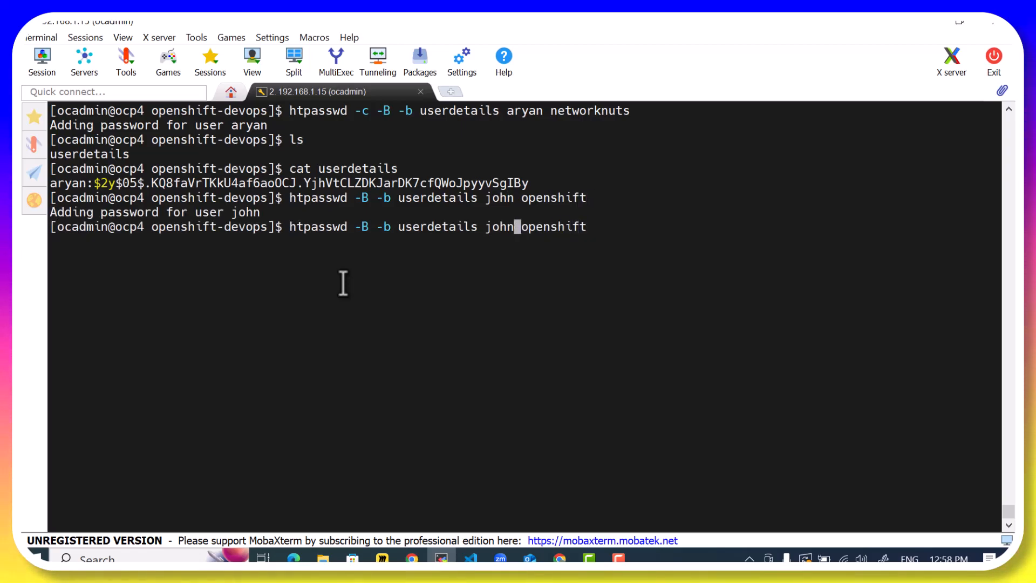
{"action": "type", "text": "jjane"}
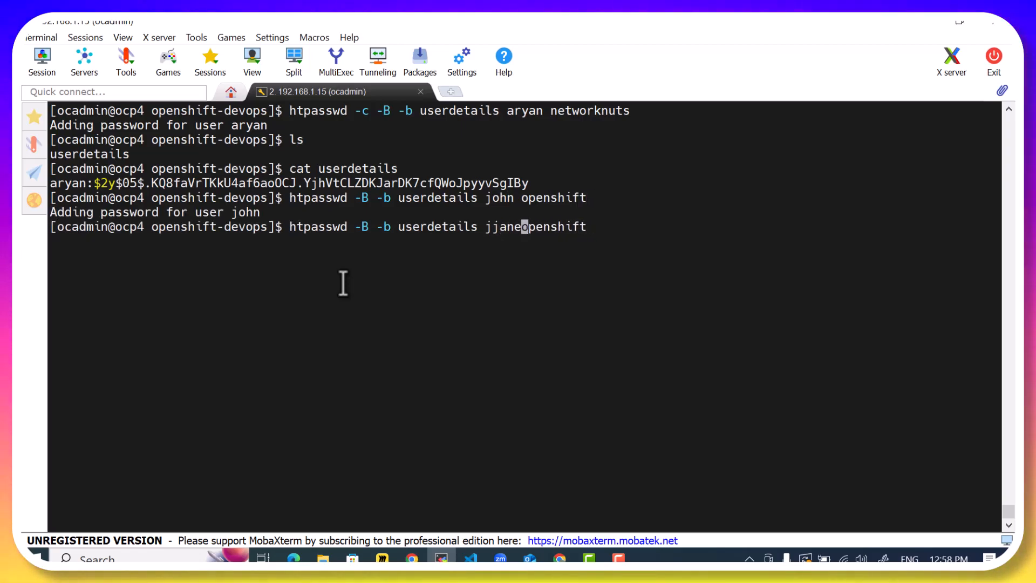
{"action": "key", "text": "BackSpace"}
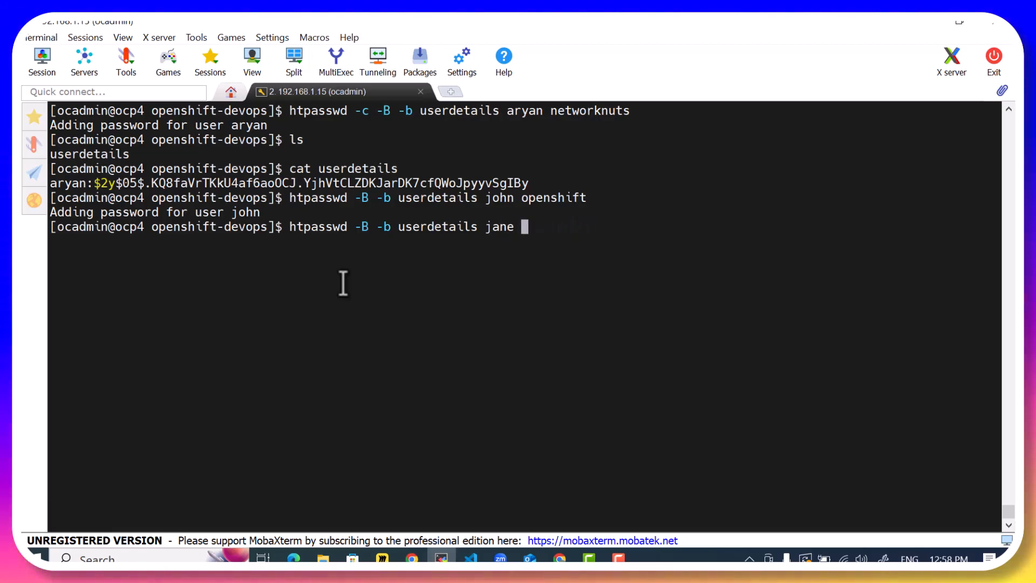
{"action": "key", "text": "Return"}
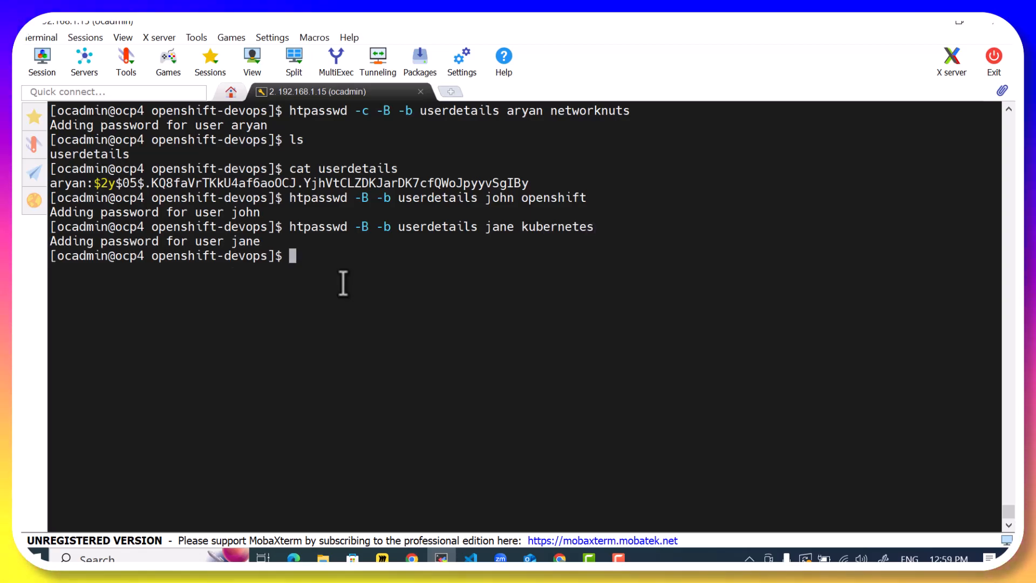
Show all three hashed entries with cat userdetails.
{"action": "type", "text": "cat u"}
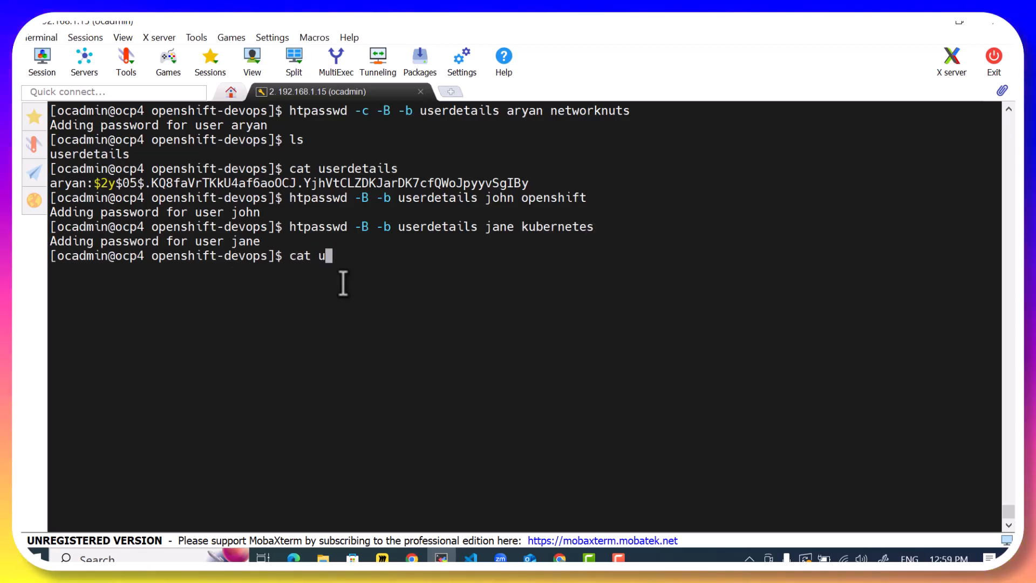
{"action": "key", "text": "Return"}
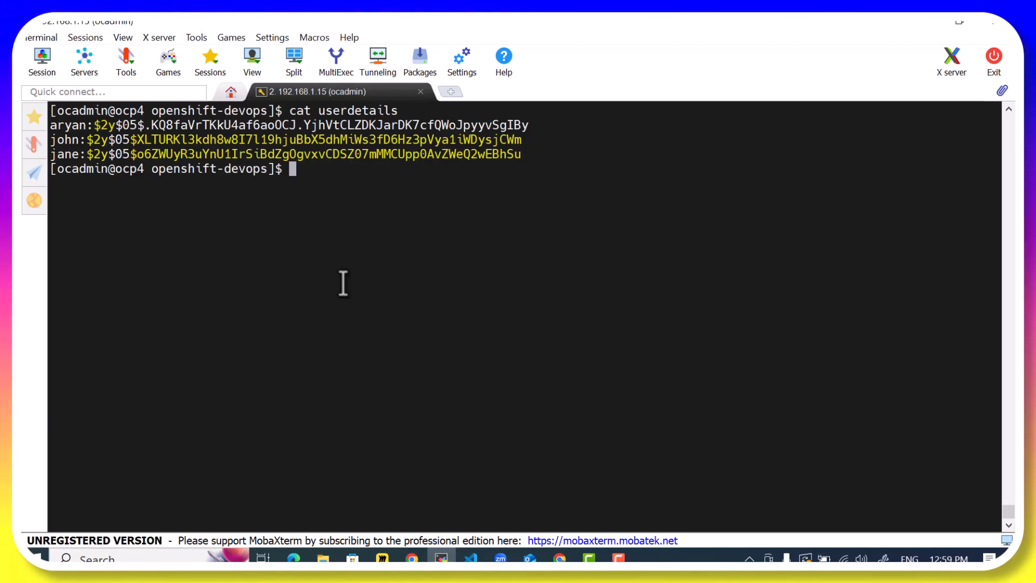
Show the oc create secret help listing its subcommands.
{"action": "type", "text": "oc create secret ="}
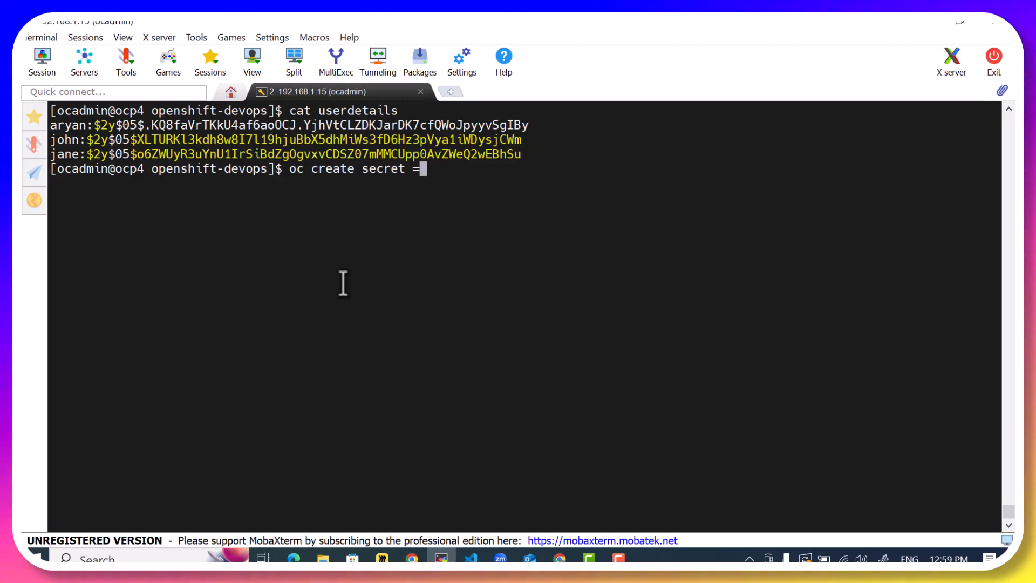
{"action": "type", "text": "--help"}
{"action": "key", "text": "Return"}
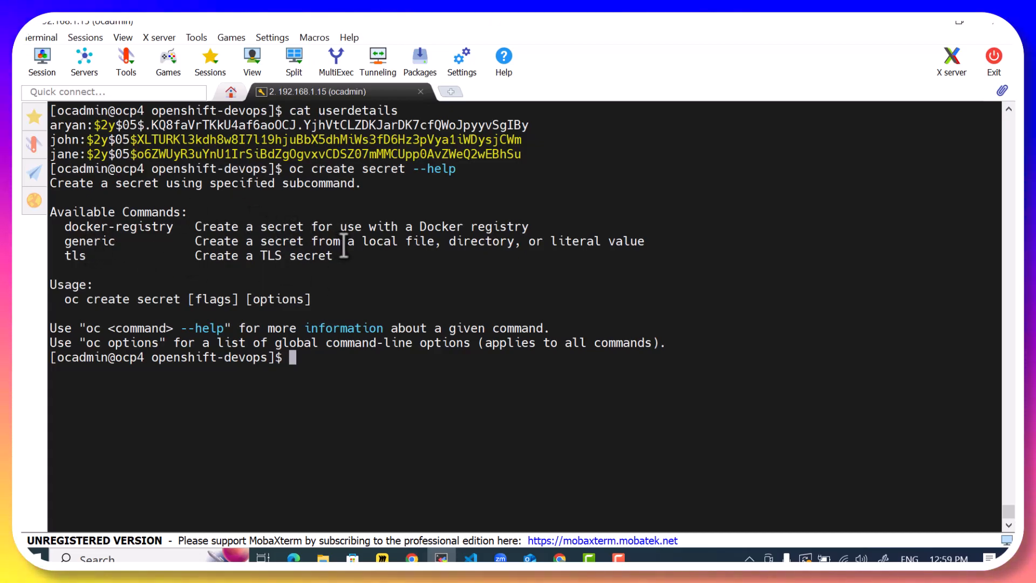
{"action": "mouse_move", "coordinate": [413, 246]}
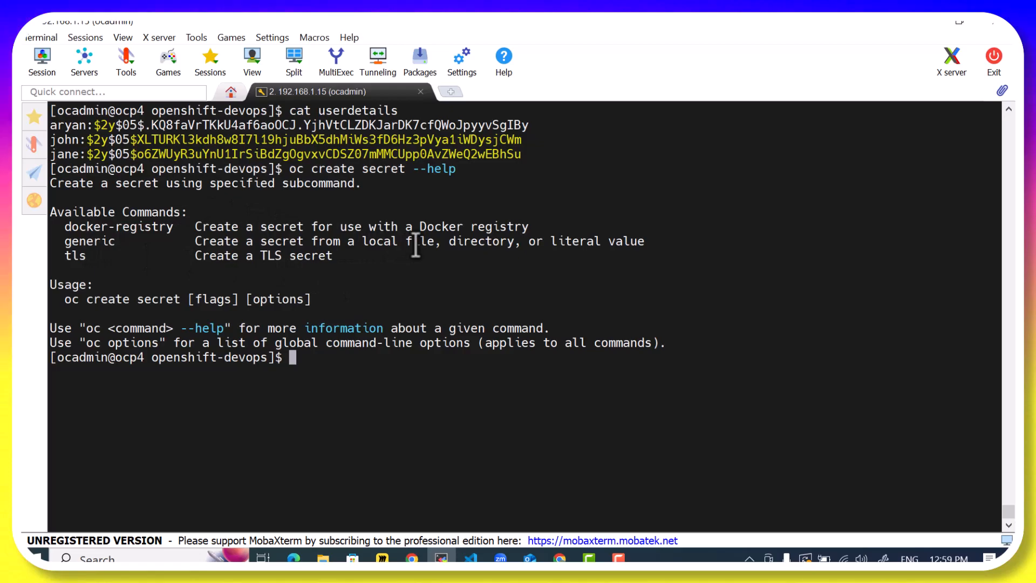
Show oc create secret generic --help and read options such as --from-file.
{"action": "type", "text": "oc create"}
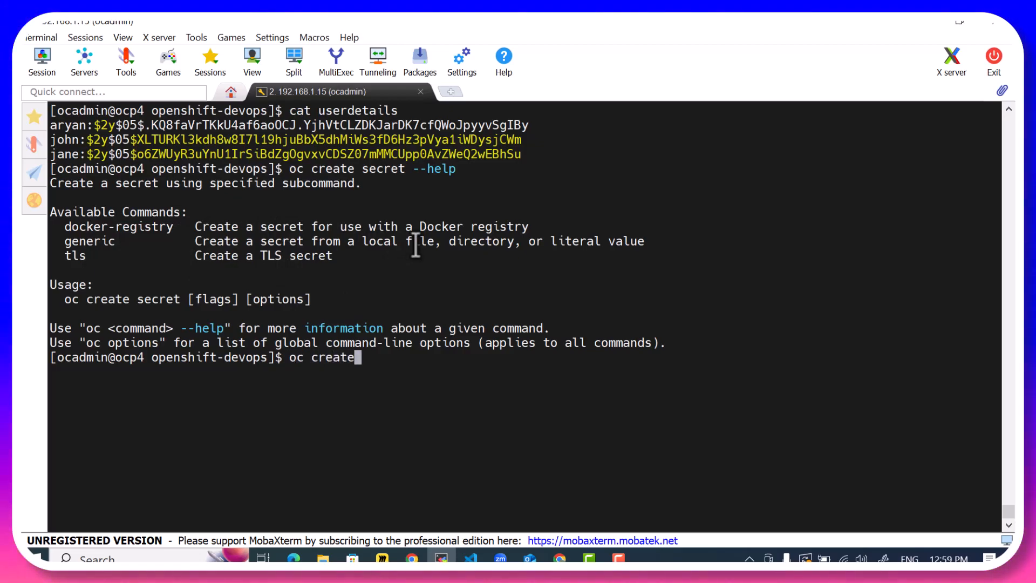
{"action": "type", "text": "secret generic"}
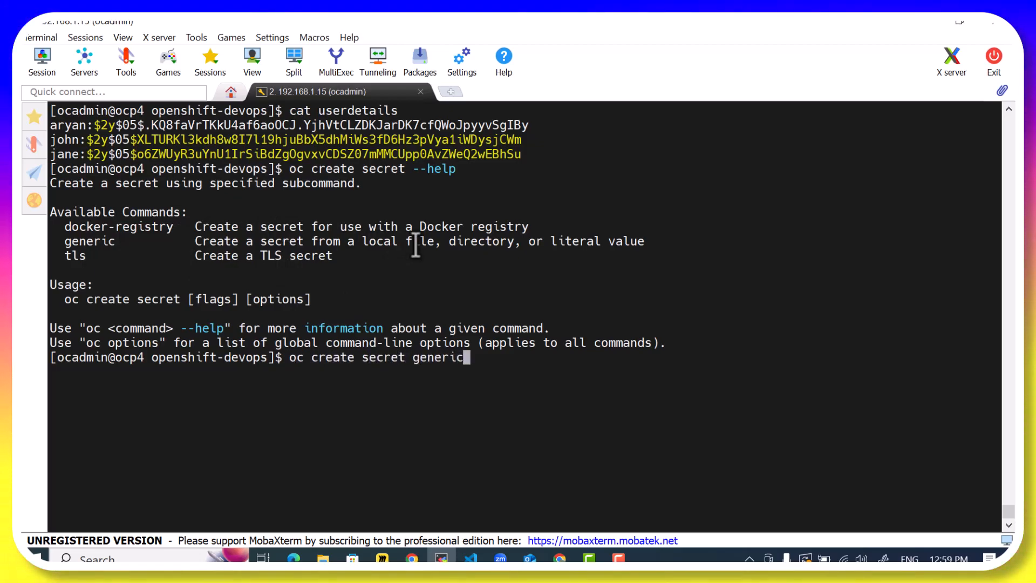
{"action": "type", "text": "--help"}
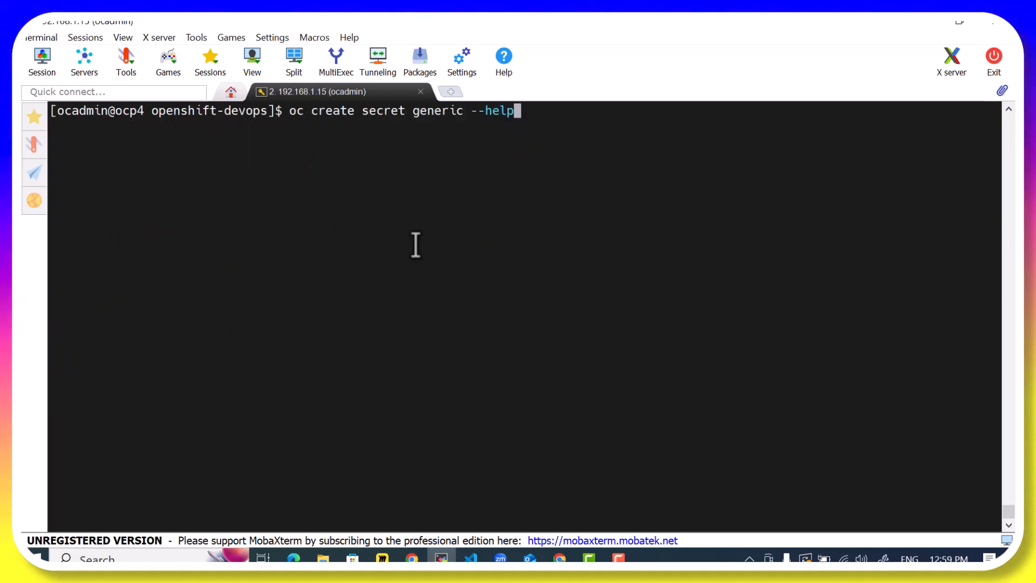
{"action": "key", "text": "Return"}
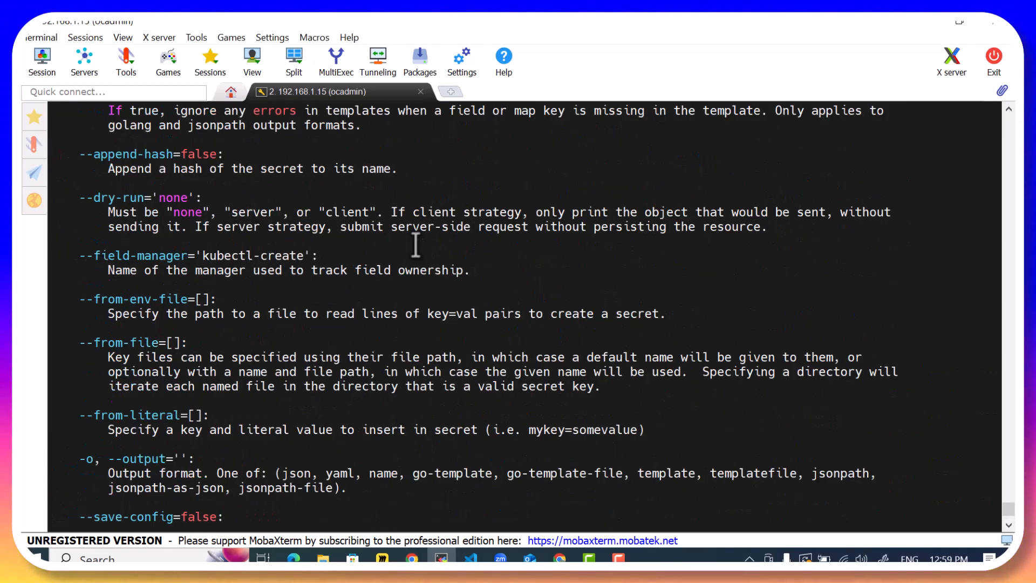
{"action": "scroll", "scroll_direction": "up", "scroll_amount": 3}
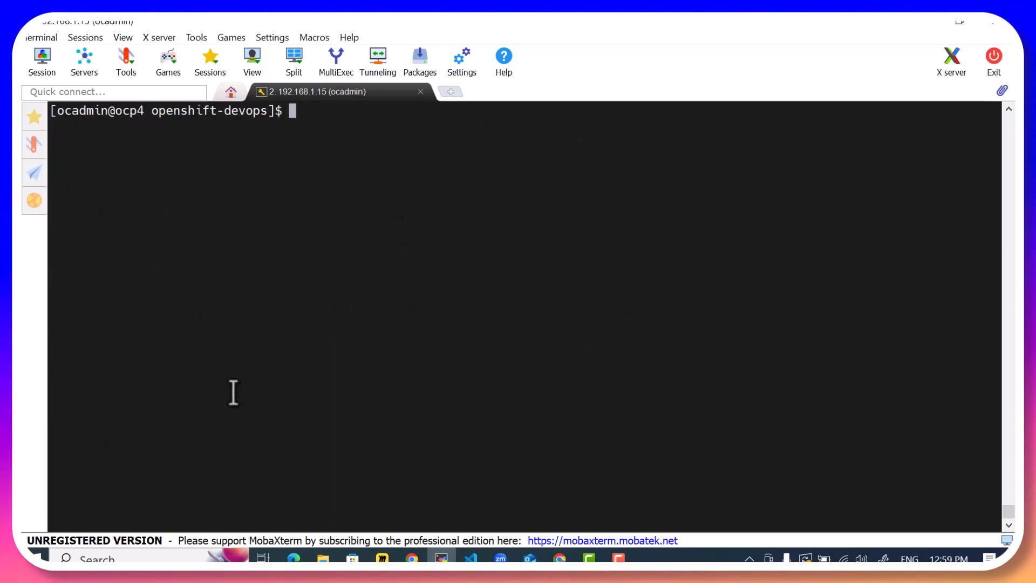
Create generic secret userinfo --from-file htpasswd=userdetails in namespace openshift-config.
{"action": "type", "text": "oc crea"}
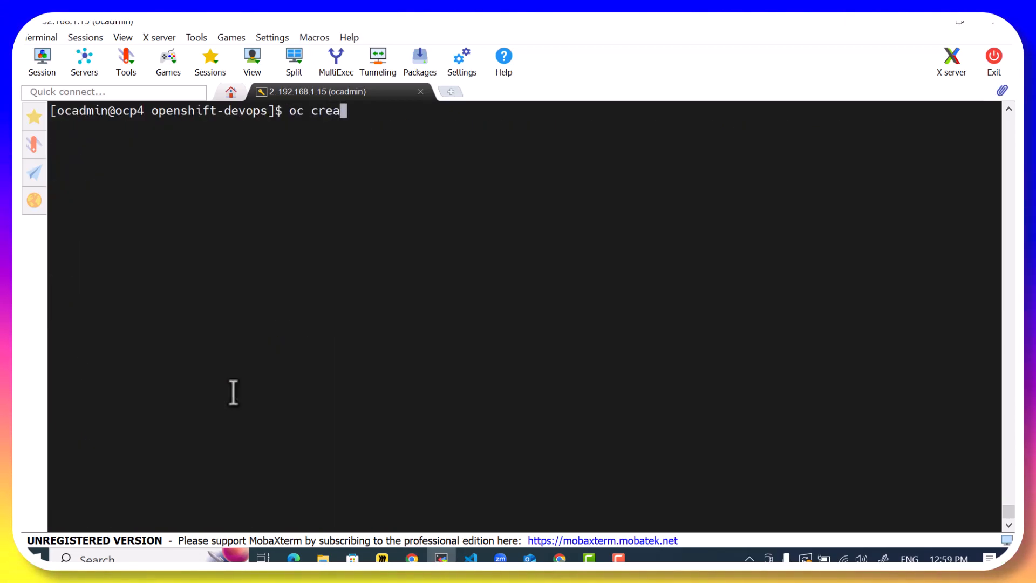
{"action": "type", "text": "te secret gene"}
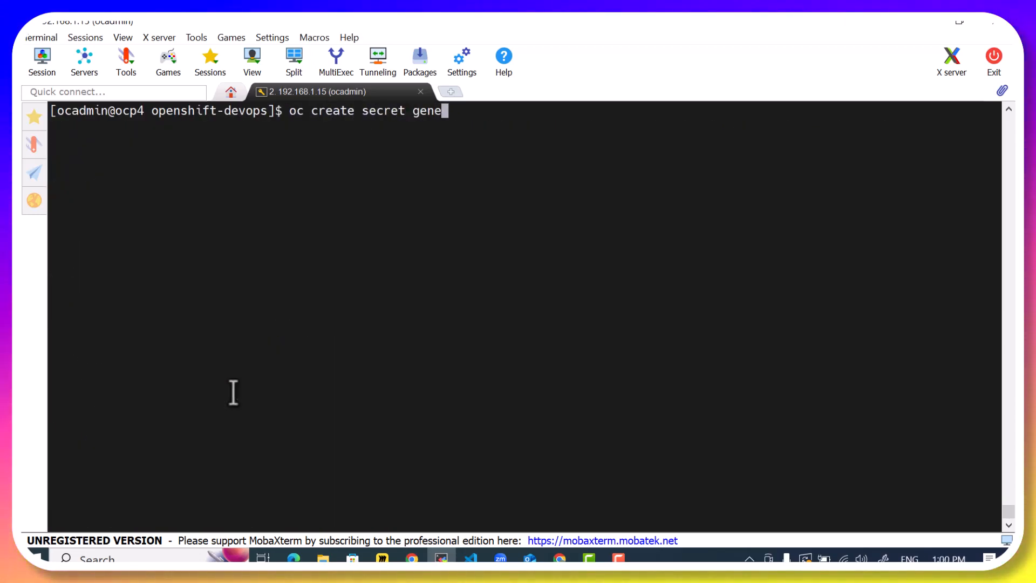
{"action": "type", "text": "ric us"}
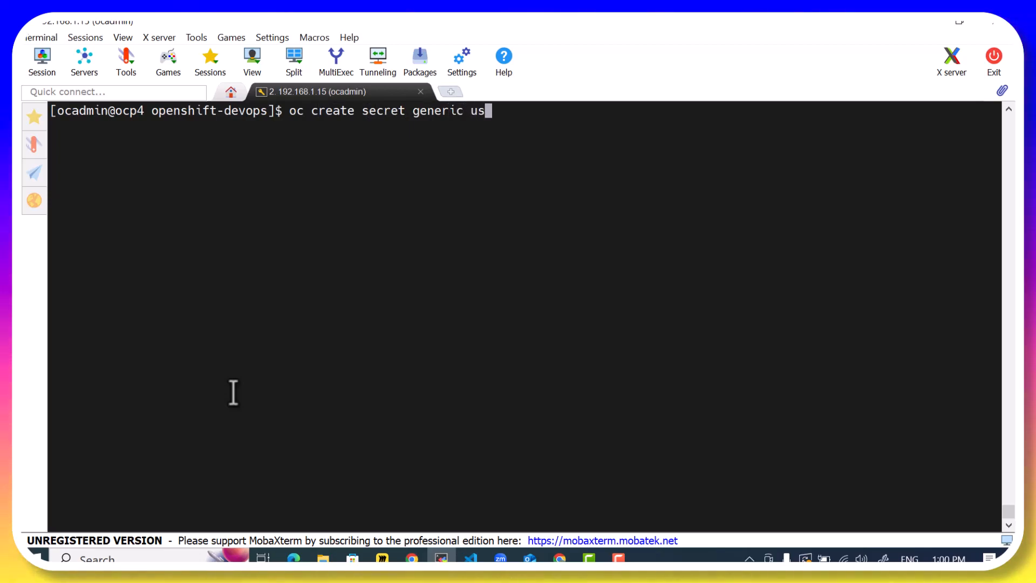
{"action": "type", "text": "erinf"}
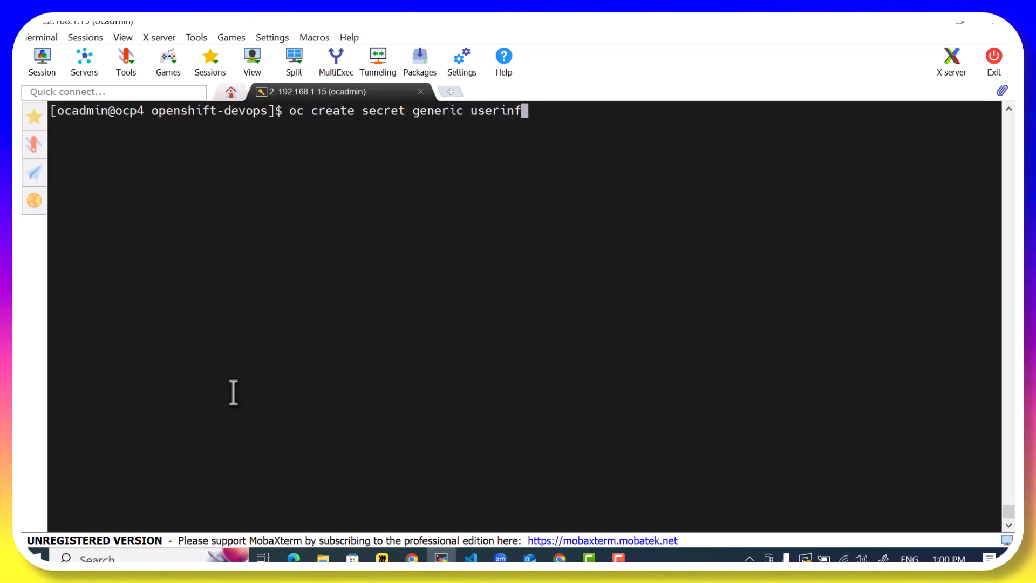
{"action": "type", "text": "o"}
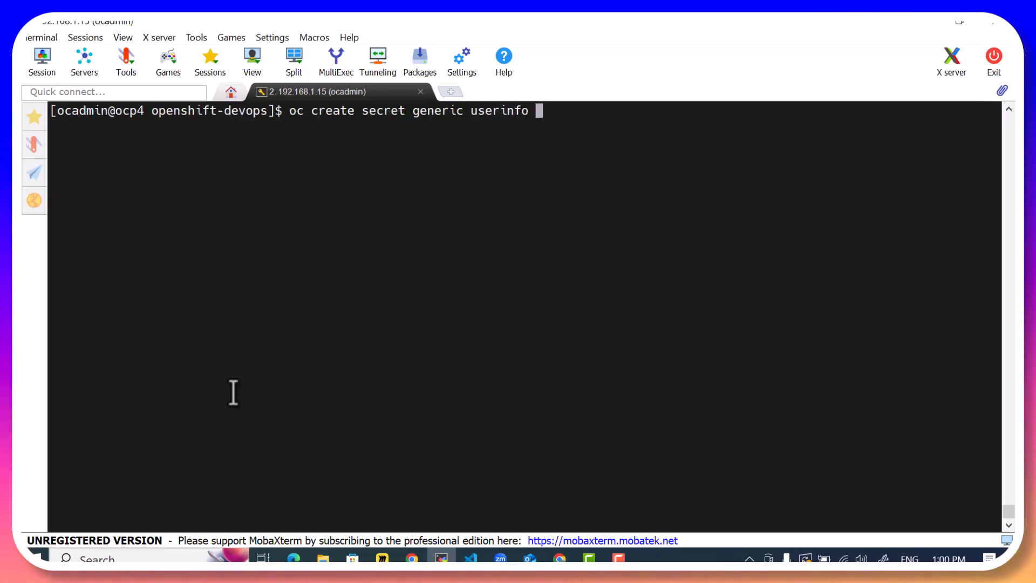
{"action": "type", "text": "--from-fil"}
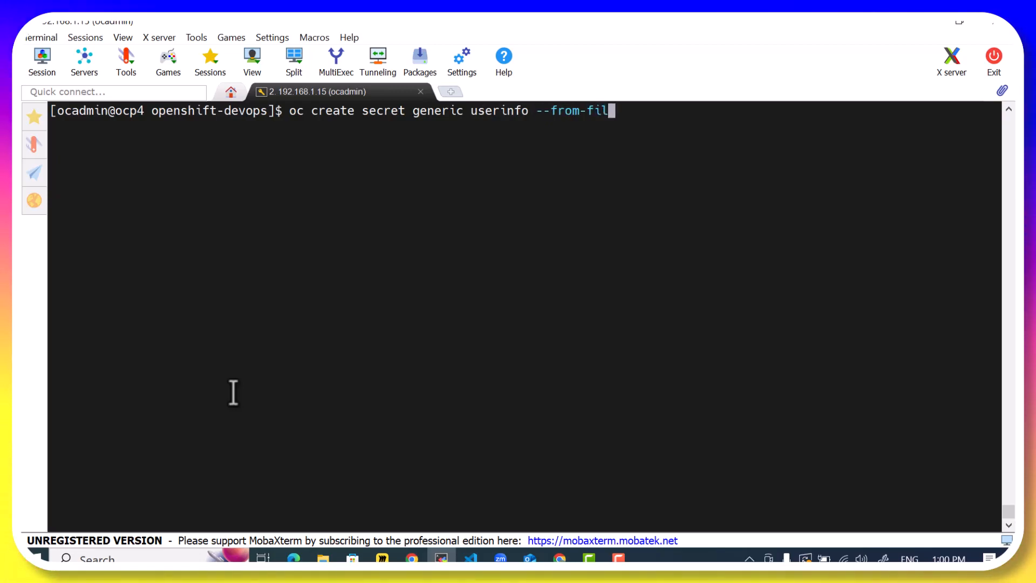
{"action": "type", "text": "e userdetails"}
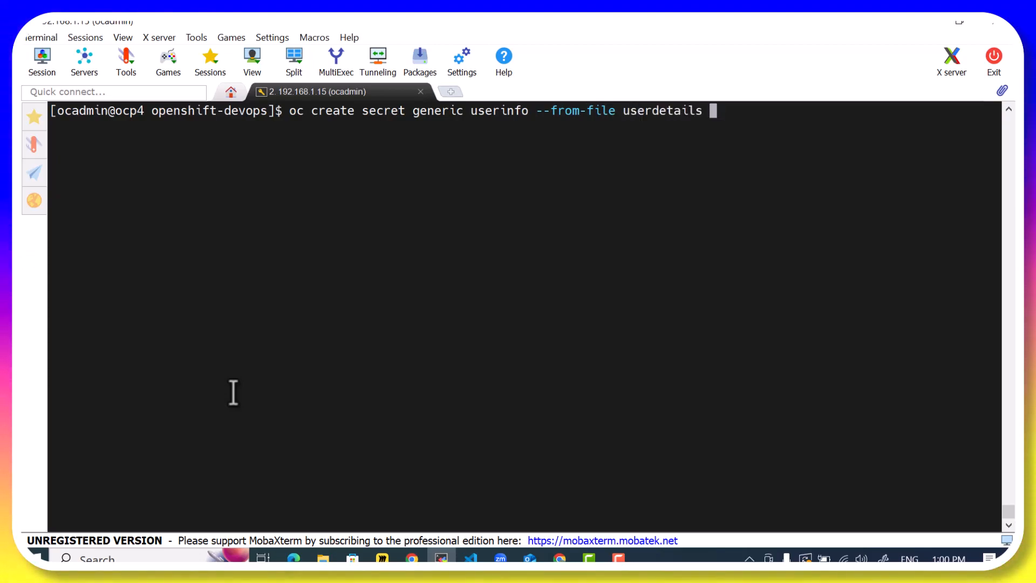
{"action": "key", "text": "BackSpace"}
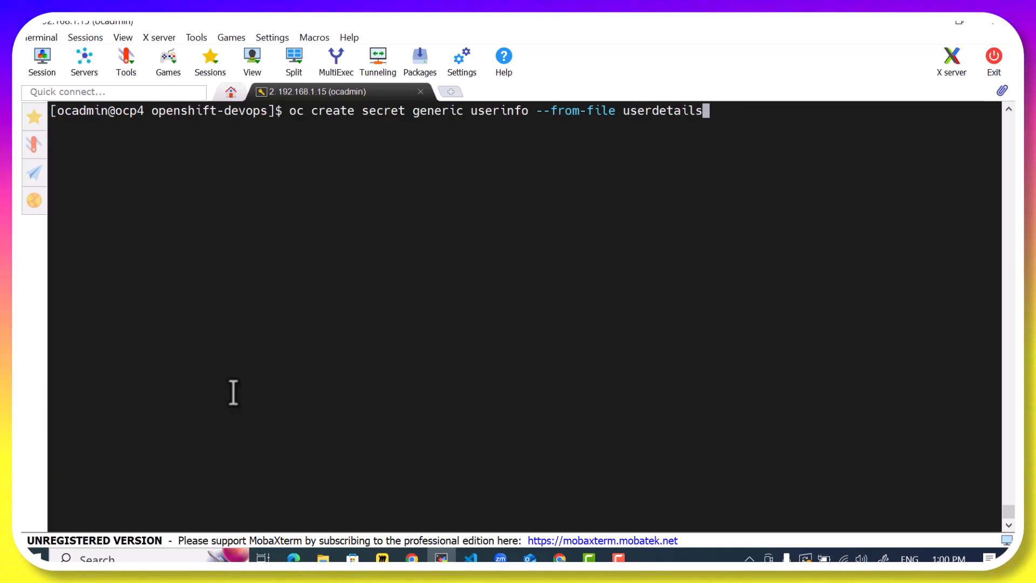
{"action": "key", "text": "Home"}
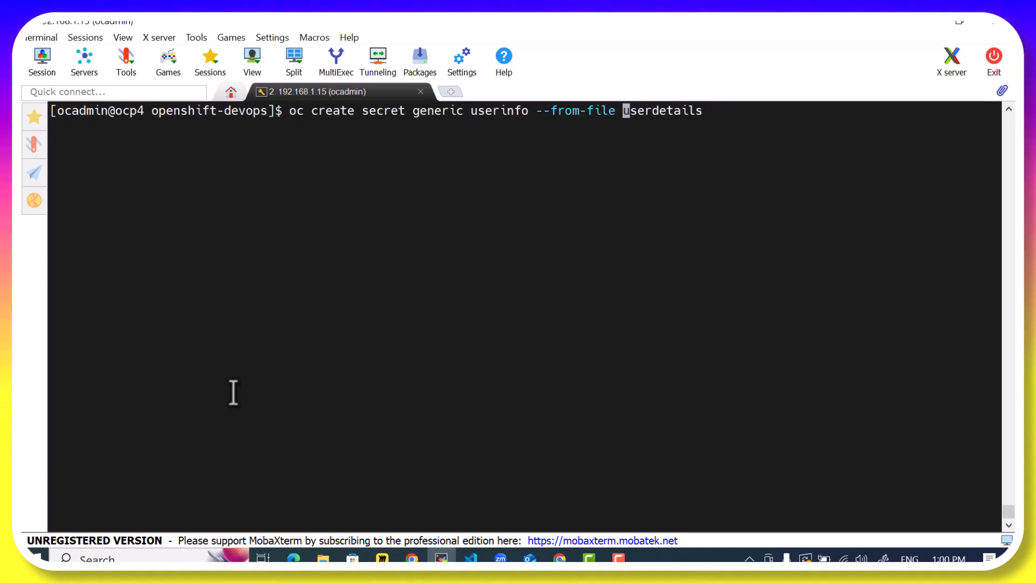
{"action": "type", "text": "htpasswd="}
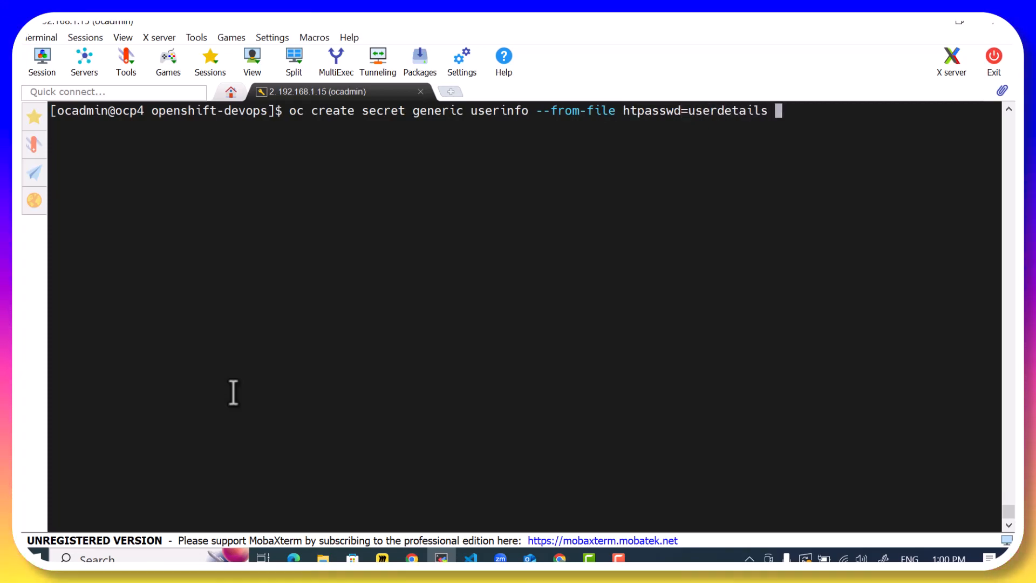
{"action": "type", "text": "-n"}
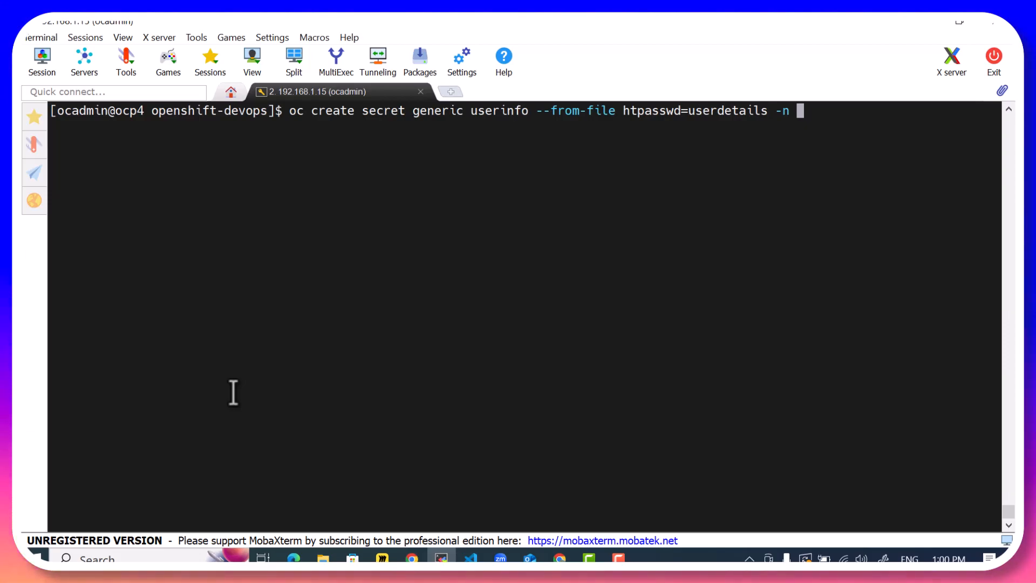
{"action": "type", "text": "p"}
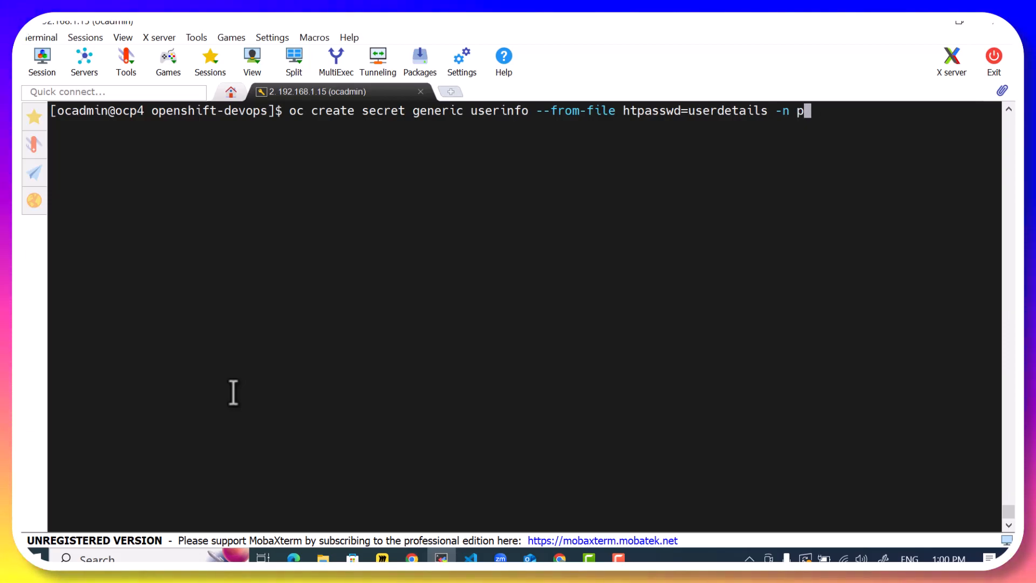
{"action": "type", "text": "openshift-con"}
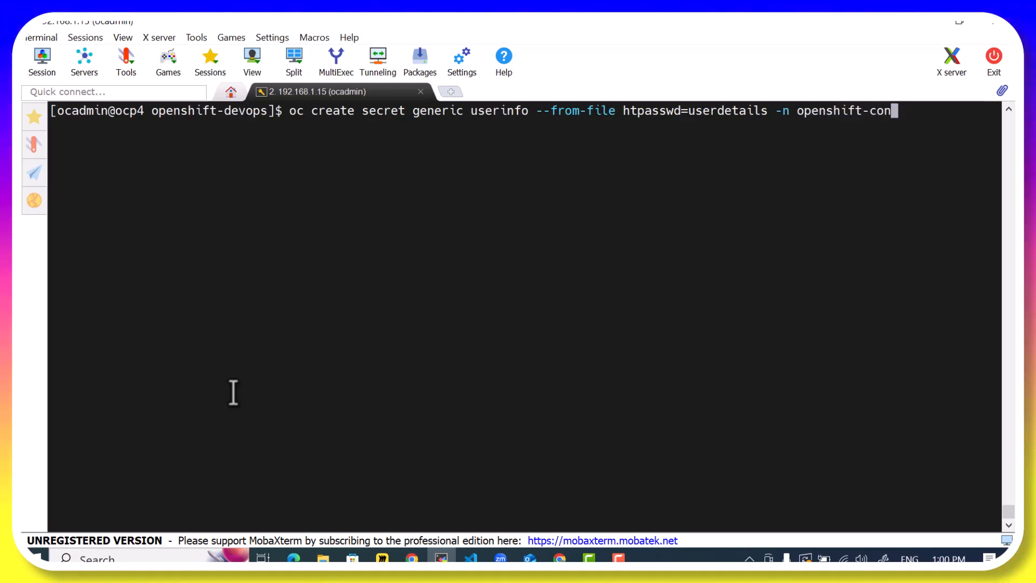
{"action": "key", "text": "Return"}
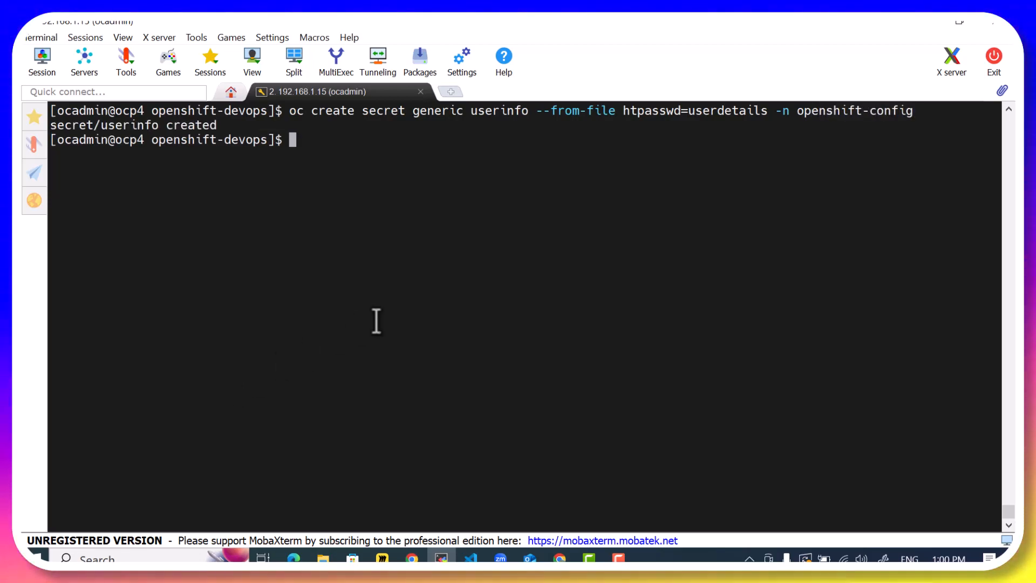
{"action": "mouse_move", "coordinate": [433, 304]}
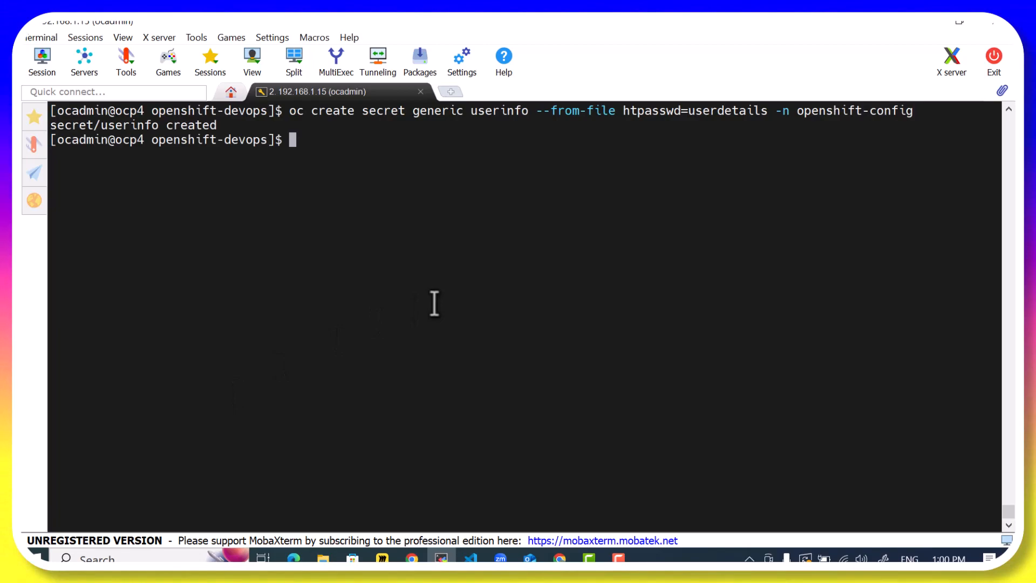
List the secrets in openshift-config to confirm userinfo exists.
{"action": "type", "text": "oc getr"}
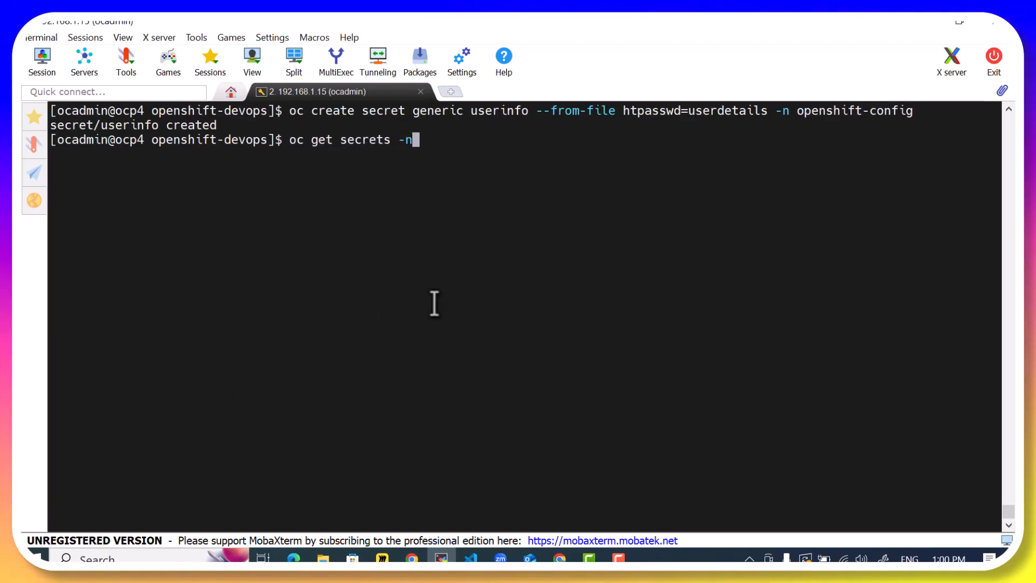
{"action": "type", "text": "openshift-con"}
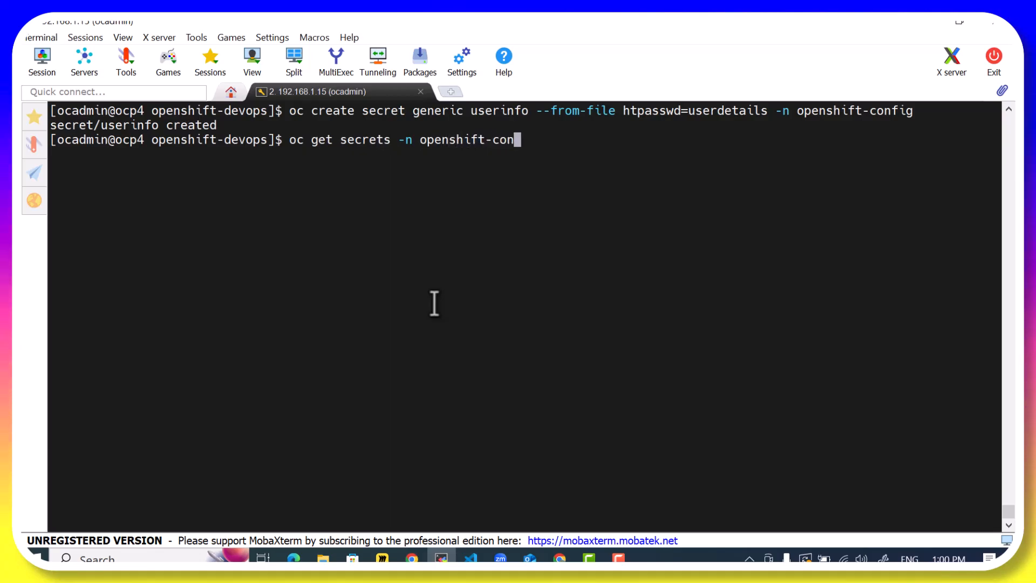
{"action": "key", "text": "Return"}
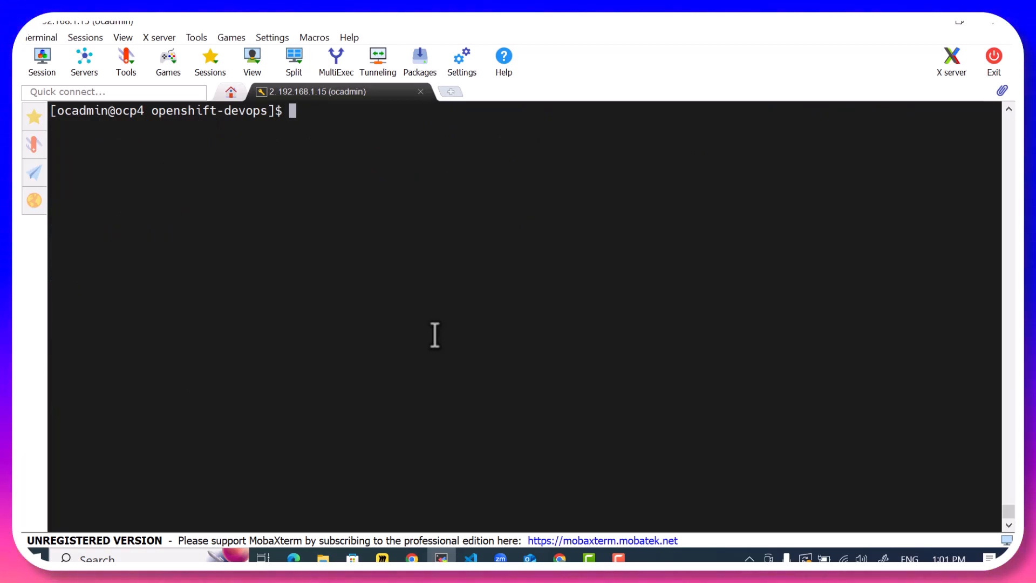
Export the cluster OAuth config with oc get oauth cluster -o yaml > oauth.yaml.
{"action": "type", "text": "oc get oauth"}
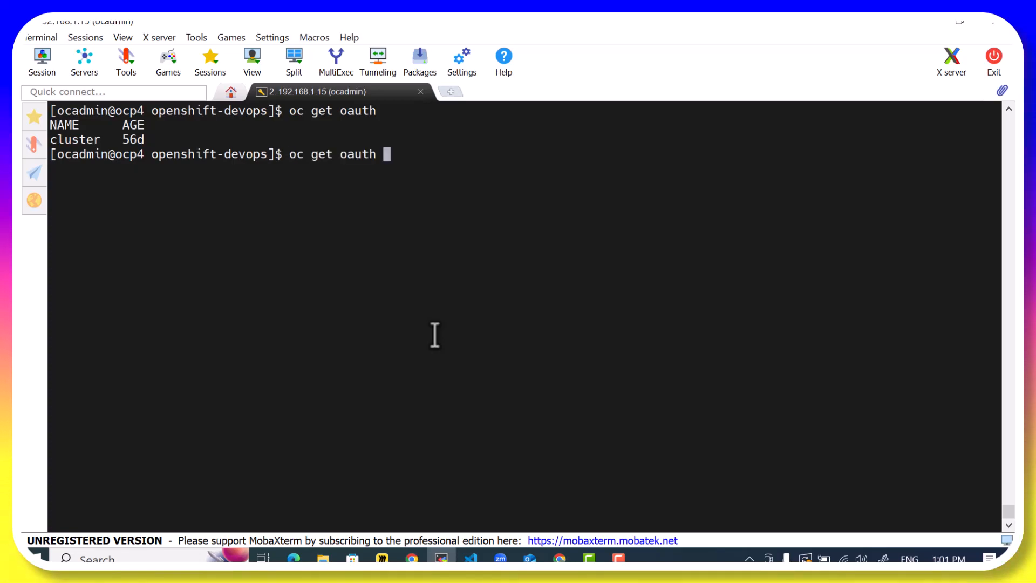
{"action": "type", "text": "cluster -o"}
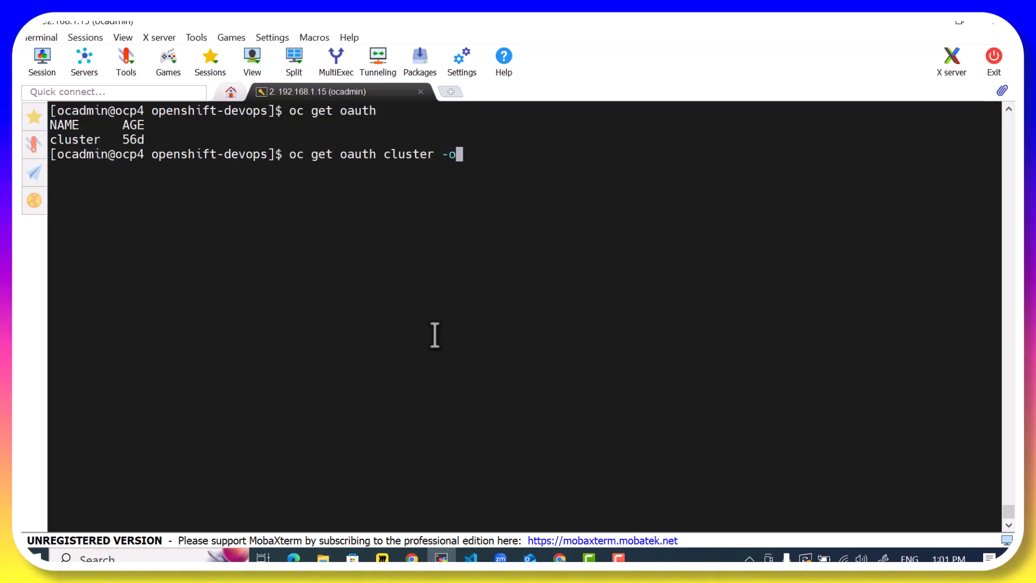
{"action": "type", "text": "yaml >"}
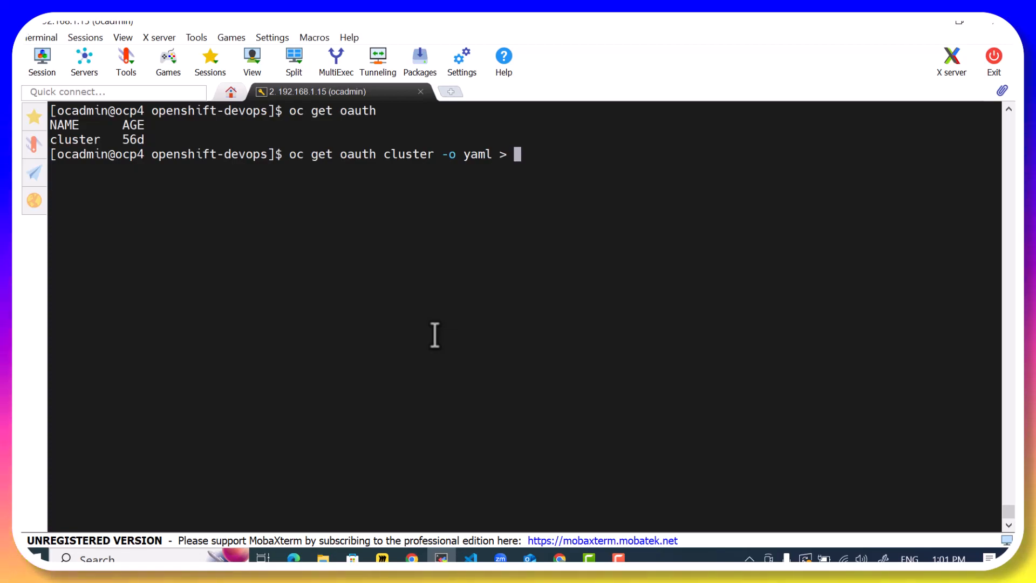
{"action": "type", "text": "oauth"}
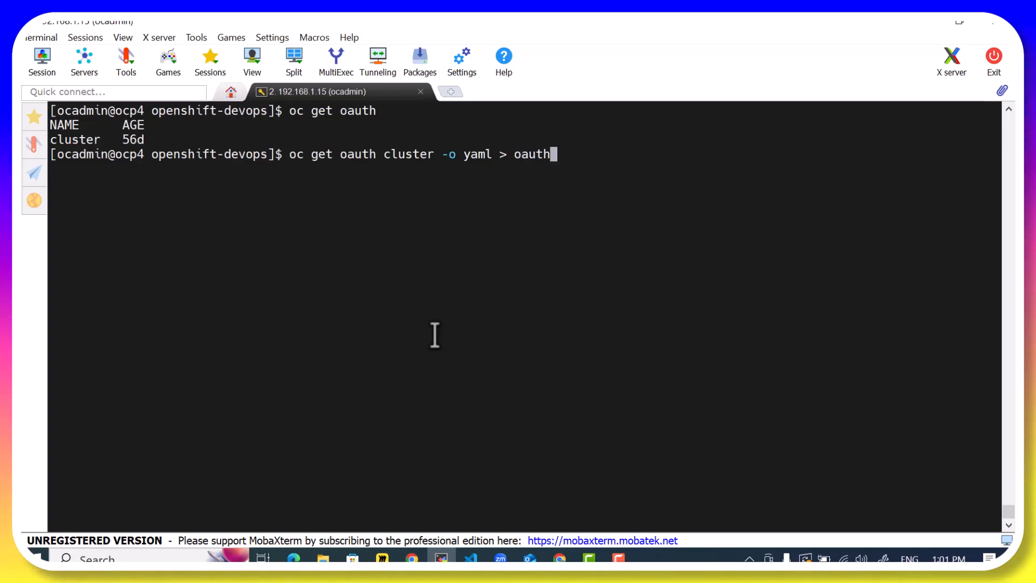
{"action": "type", "text": ".yaml"}
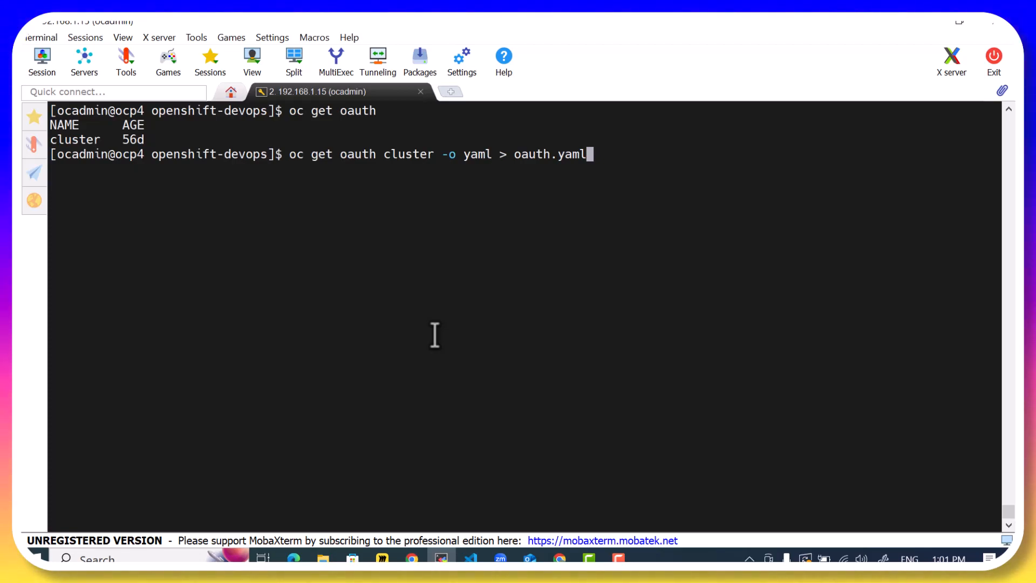
{"action": "key", "text": "Return"}
{"action": "type", "text": "ls"}
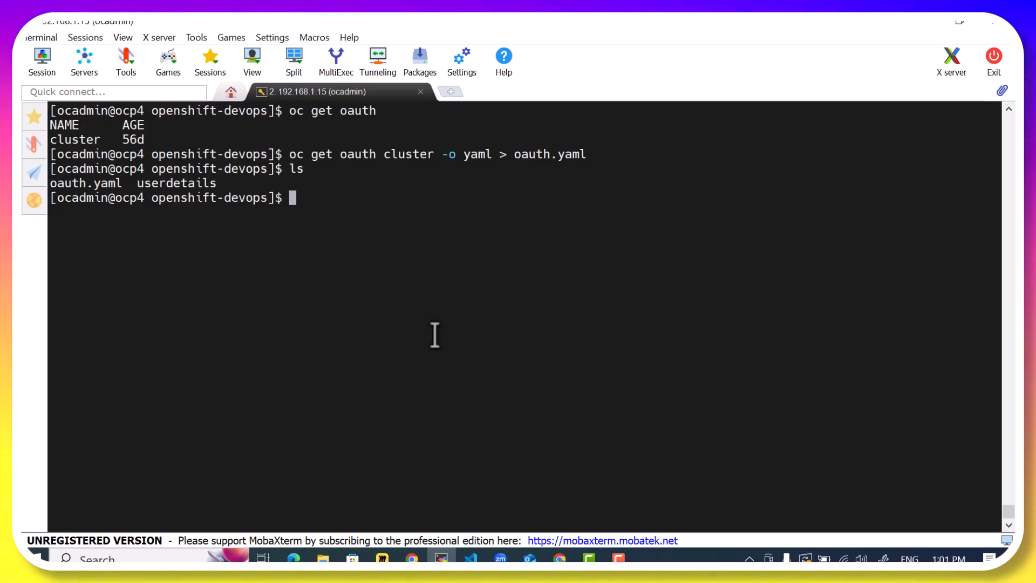
Copy oauth.yaml to oauth.yaml.backup and enter vim oauth.yaml.
{"action": "type", "text": "cp oauth.yaml"}
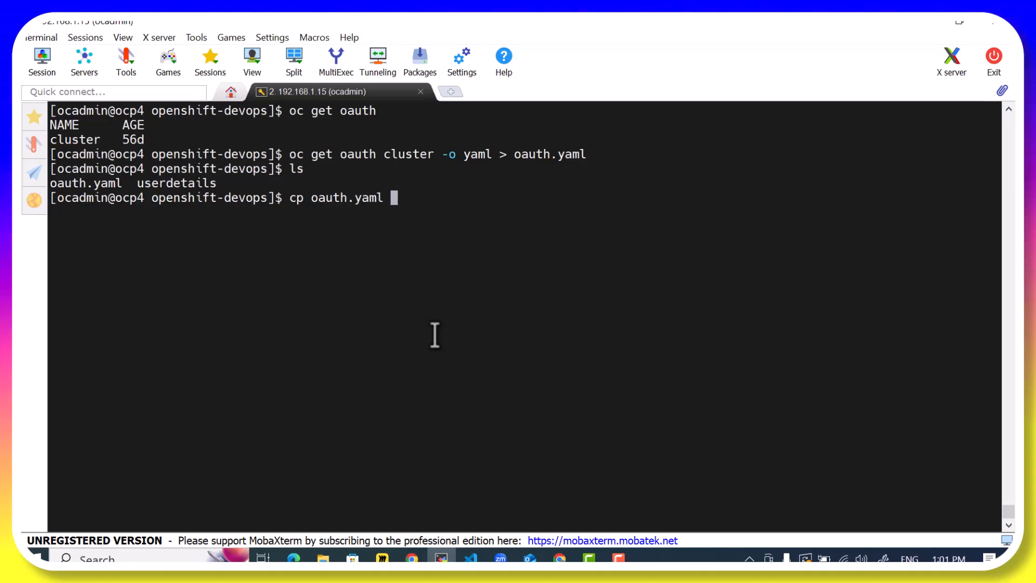
{"action": "type", "text": "oauth.yaml.backup"}
{"action": "type", "text": "ls"}
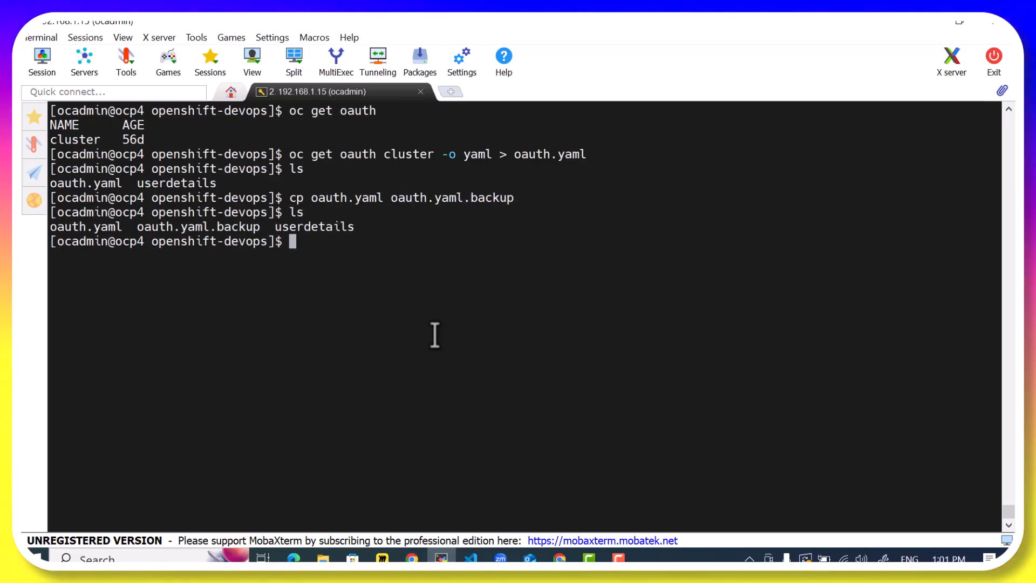
{"action": "type", "text": "v"}
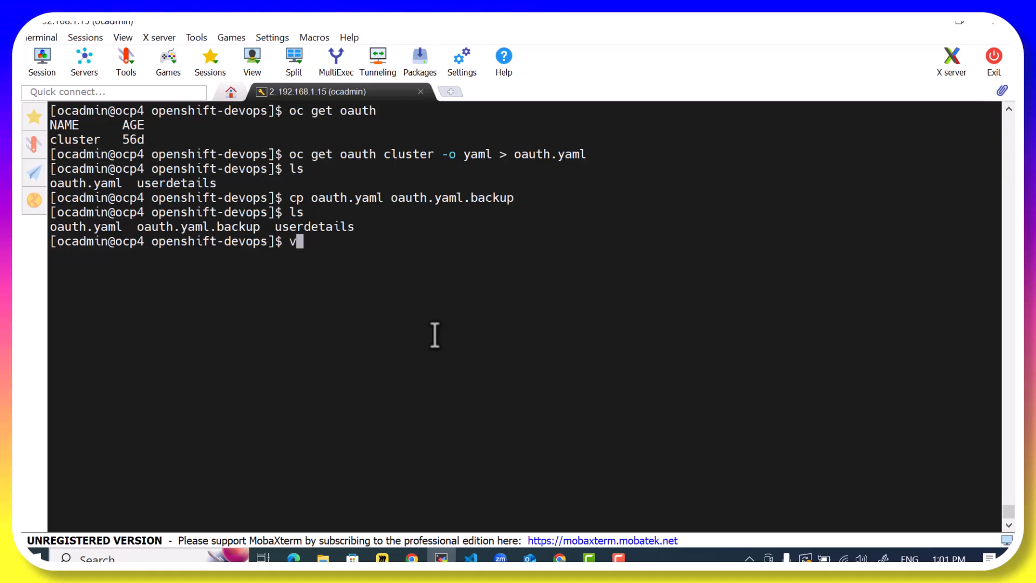
{"action": "type", "text": "im oauth.yaml"}
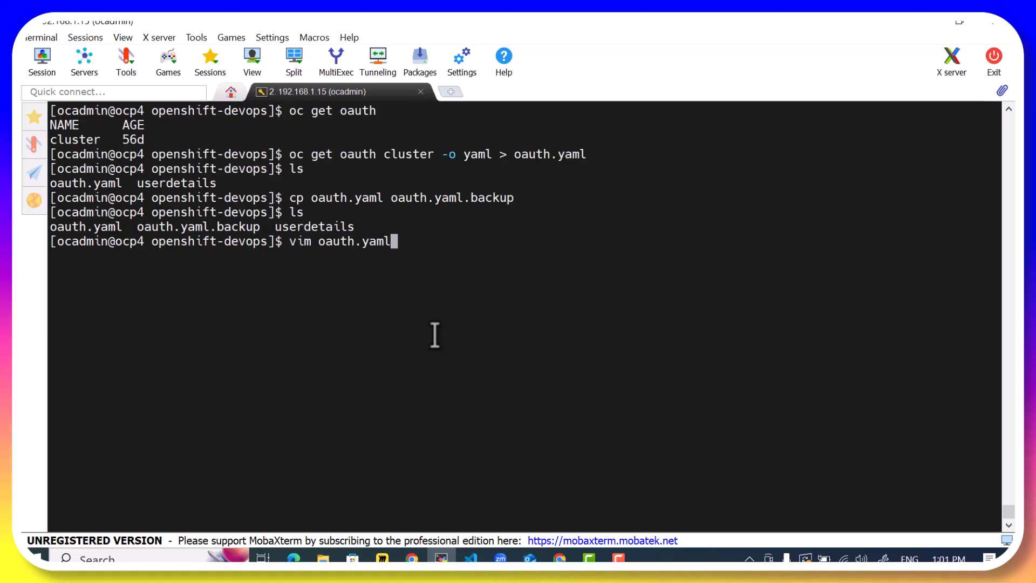
Open oauth.yaml in vim with line numbers shown.
{"action": "key", "text": "Return"}
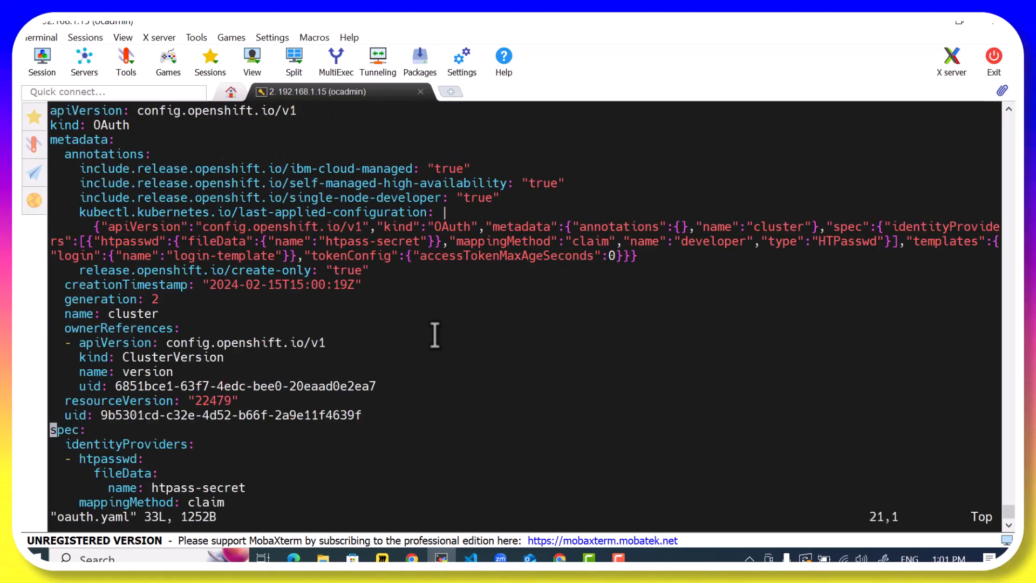
{"action": "type", "text": ":set number"}
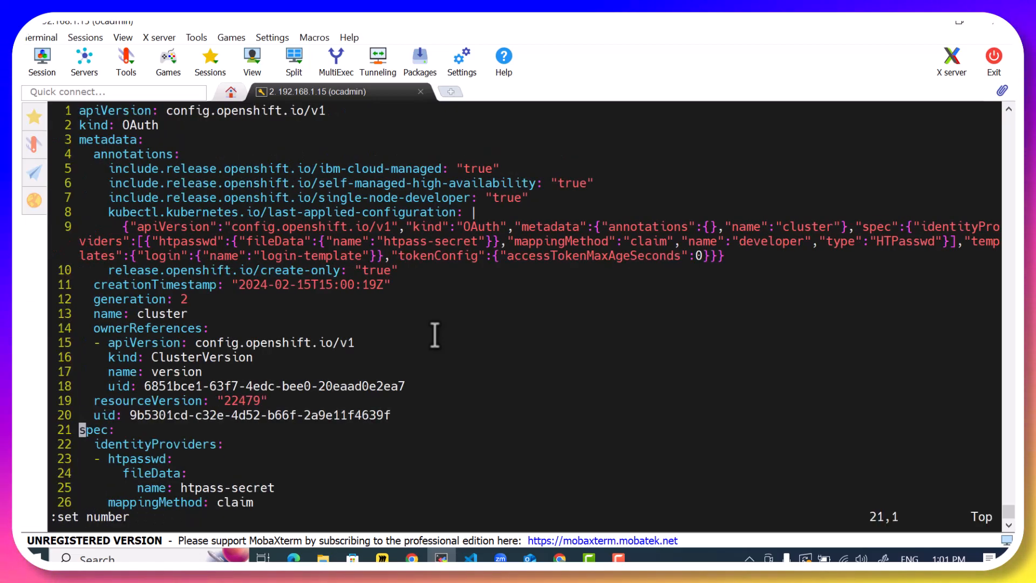
{"action": "type", "text": "cuc"}
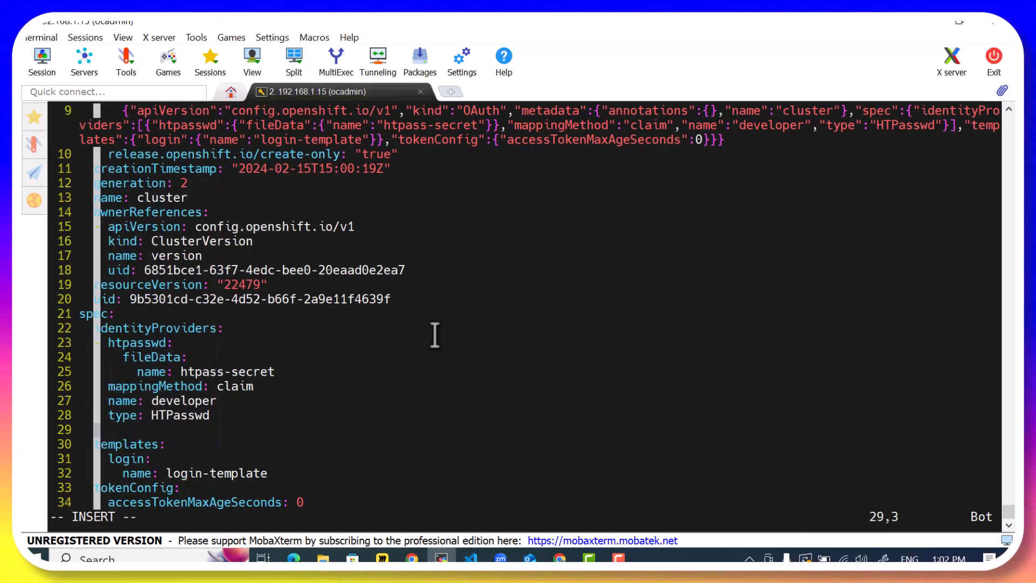
Add a second '- htpasswd' identity provider with fileData name userinfo, mappingMethod claim, name localusers.
{"action": "type", "text": "- htpasswd:"}
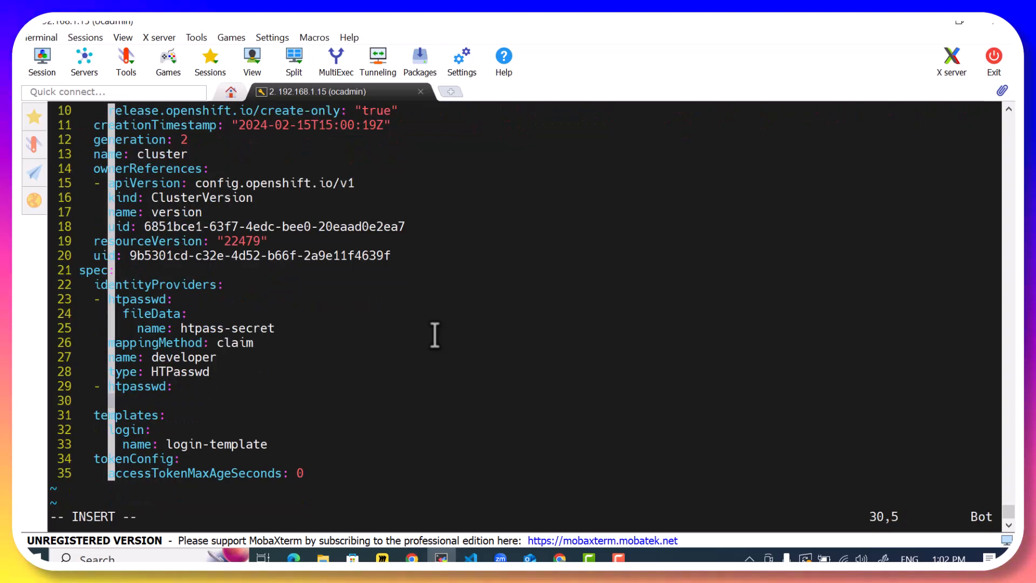
{"action": "type", "text": "fileData:"}
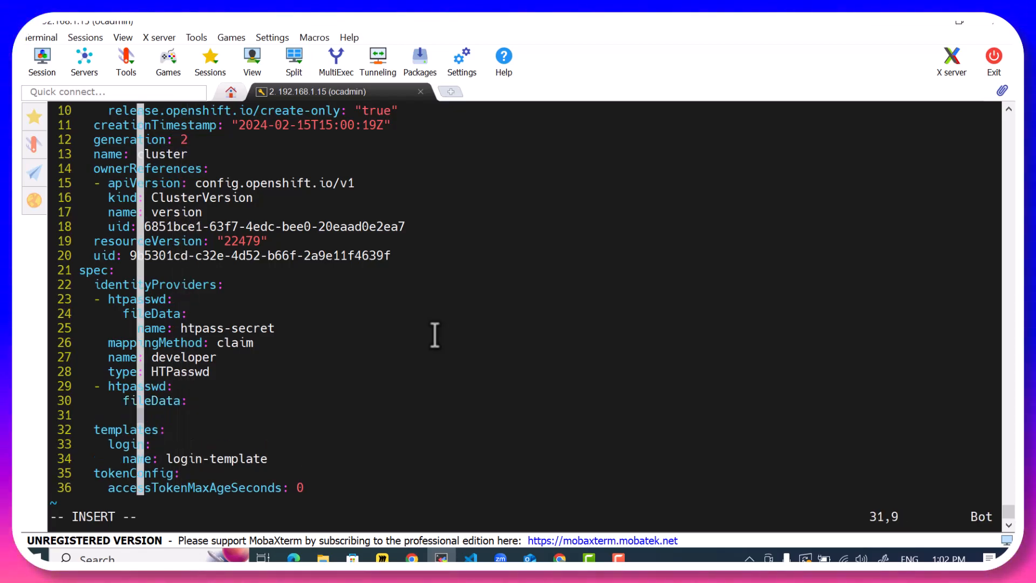
{"action": "type", "text": "name:"}
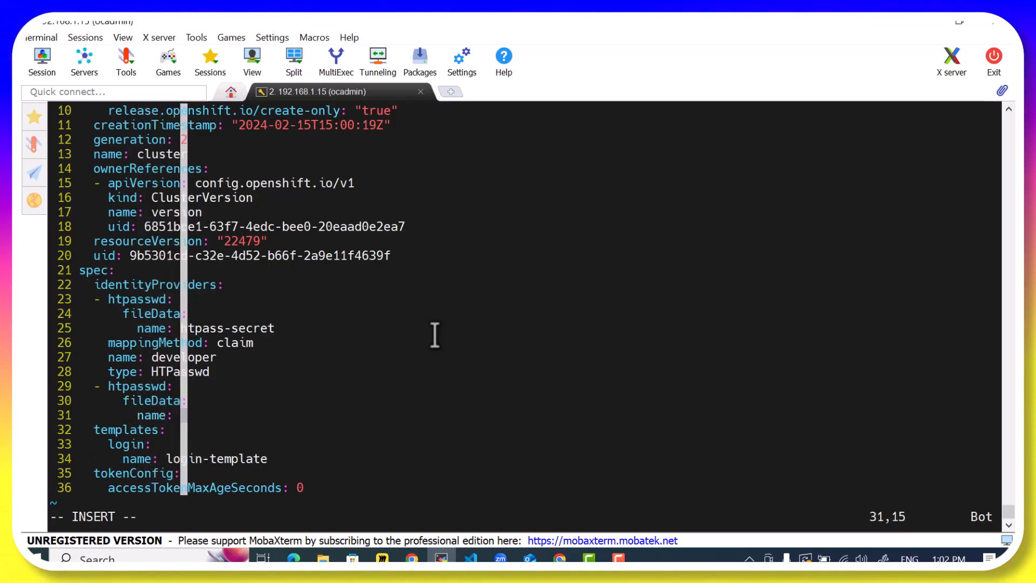
{"action": "type", "text": "userinfo"}
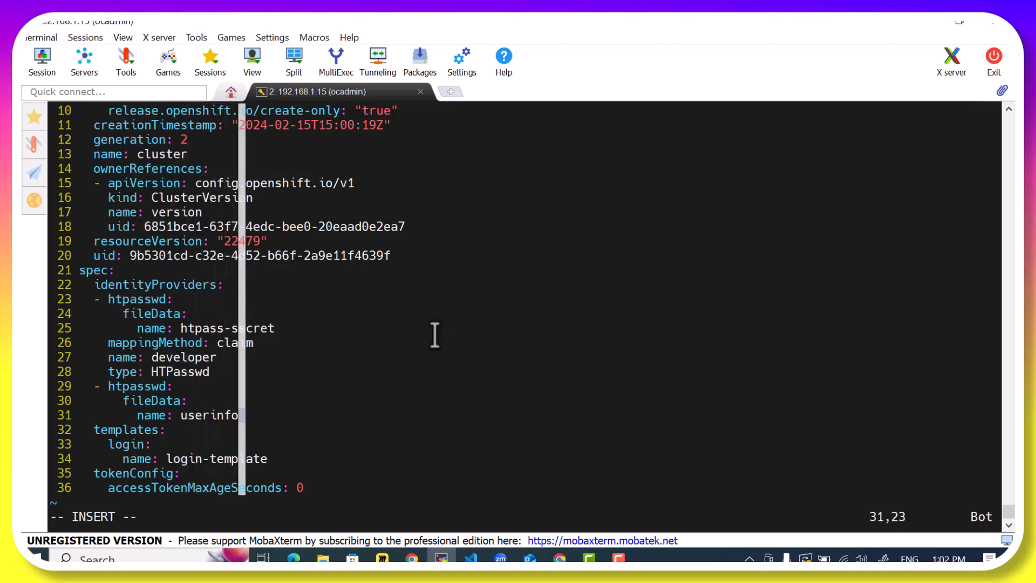
{"action": "key", "text": "Return"}
{"action": "type", "text": "name:"}
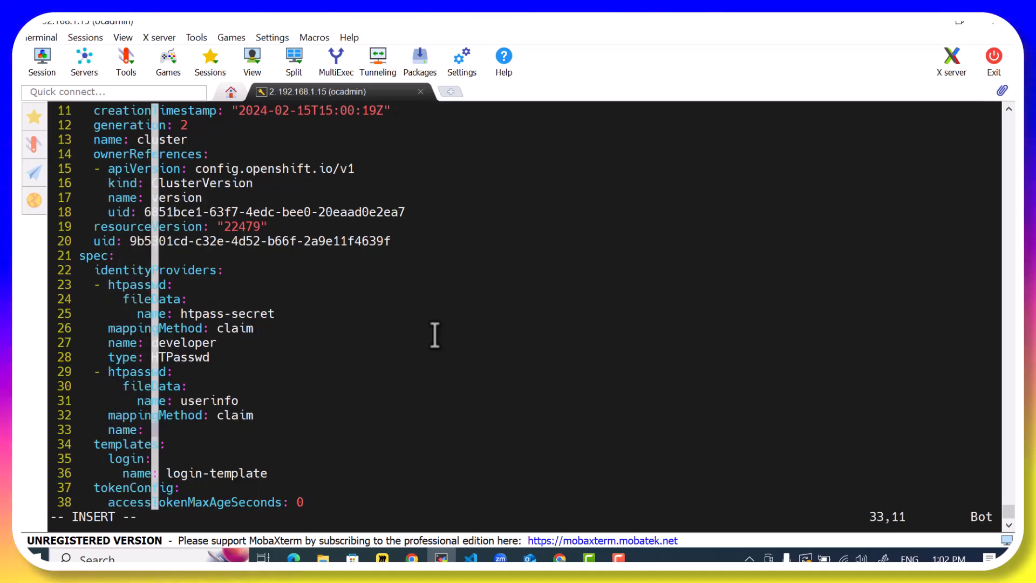
{"action": "type", "text": "localusers"}
{"action": "type", "text": "oc apply -f oauth.yaml"}
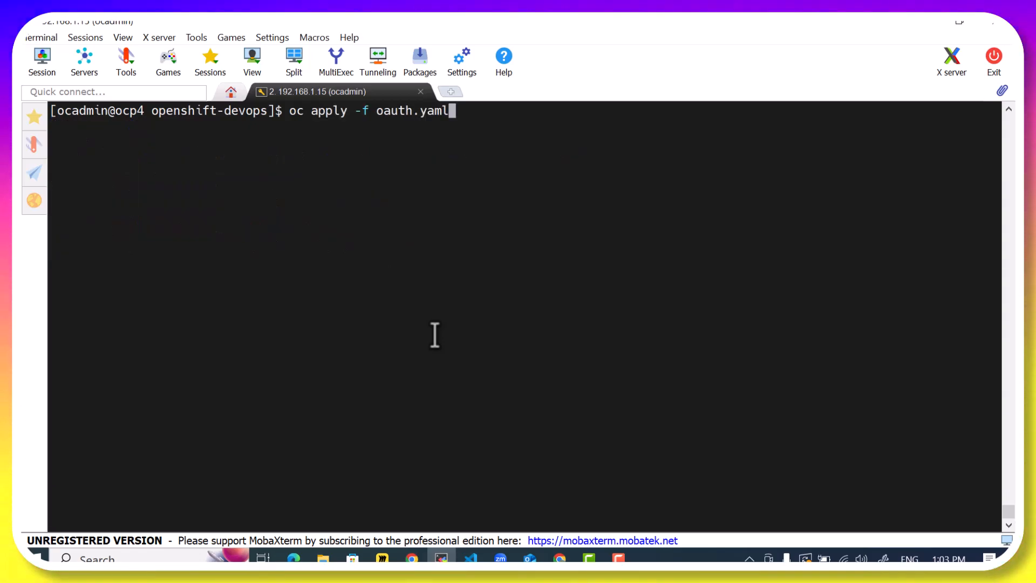
Apply oauth.yaml; the cluster OAuth config is reported configured.
{"action": "key", "text": "Return"}
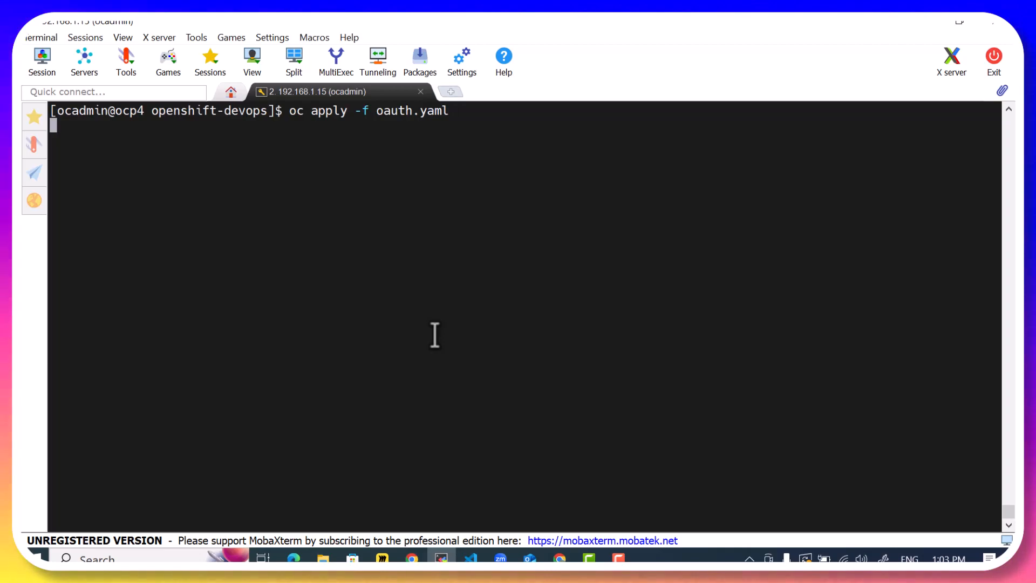
{"action": "mouse_move", "coordinate": [510, 302]}
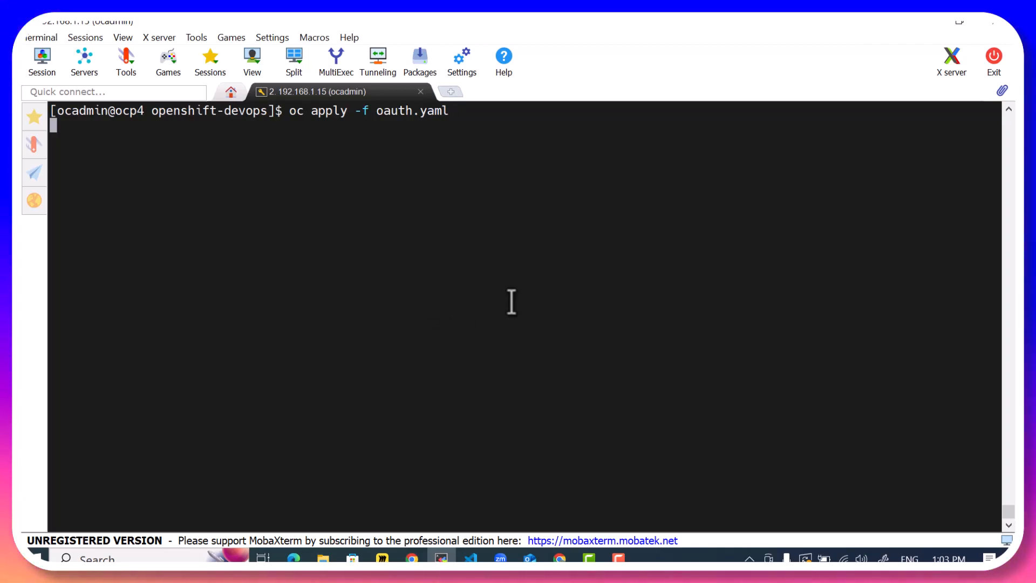
{"action": "key", "text": "Return"}
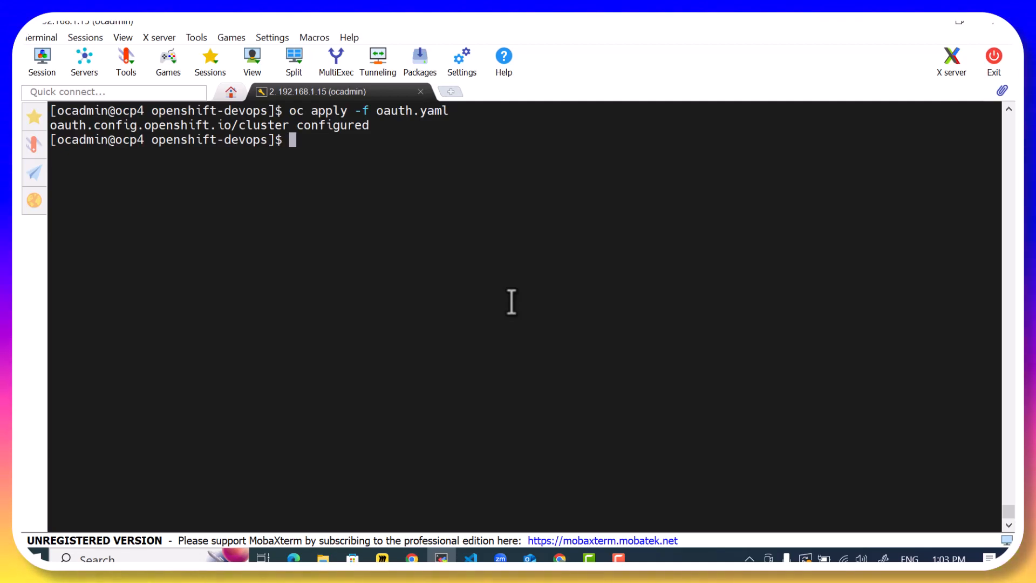
List the pods in openshift-authentication twice to see the oauth-openshift rollout.
{"action": "type", "text": "oc get pods -"}
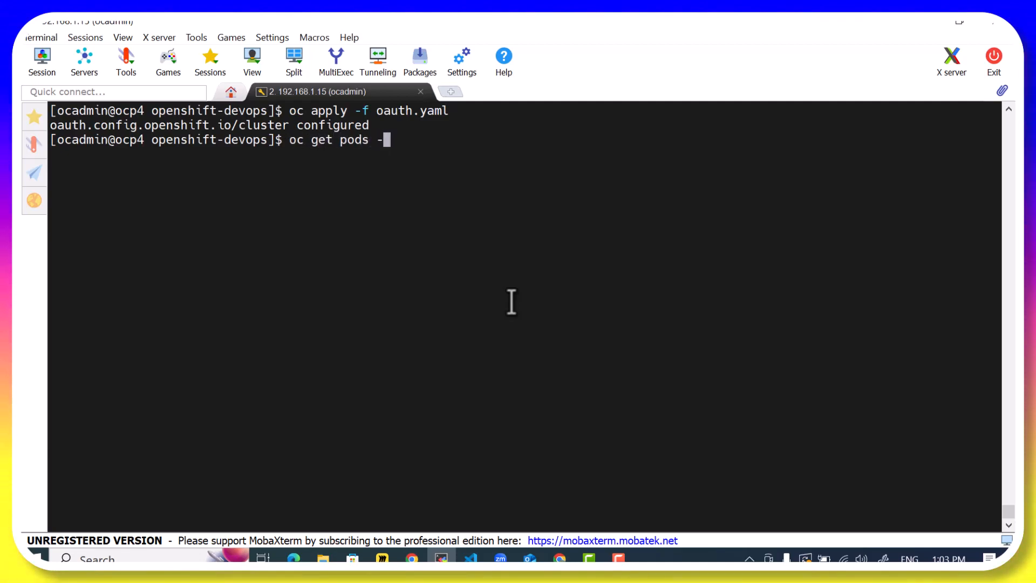
{"action": "type", "text": "n openshift-a"}
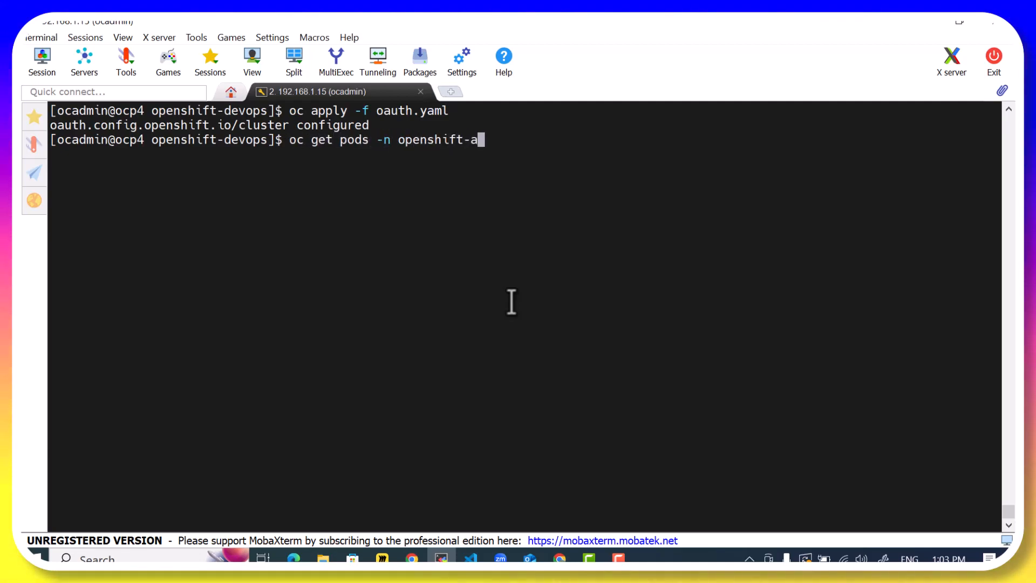
{"action": "type", "text": "uthentication"}
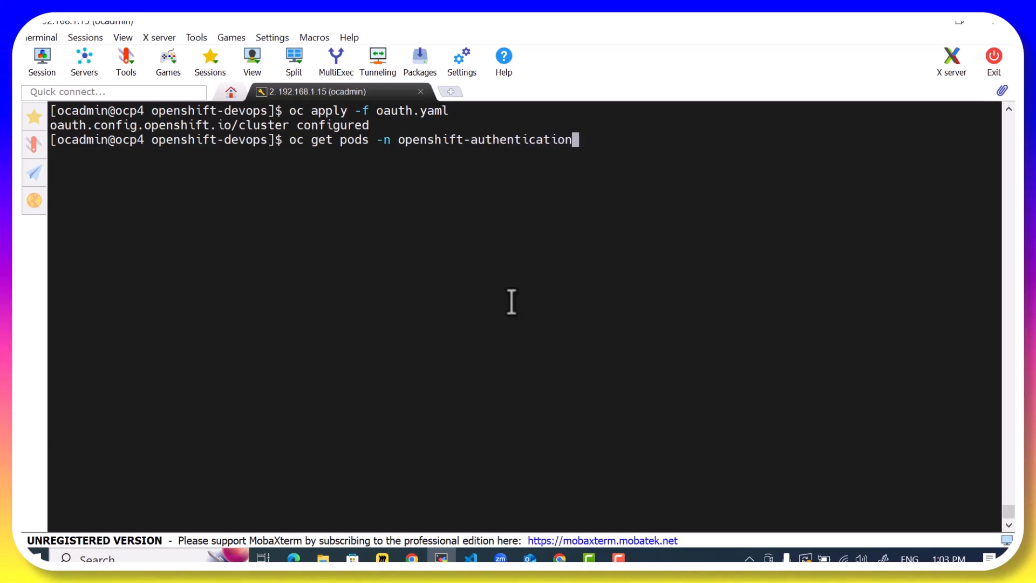
{"action": "key", "text": "Return"}
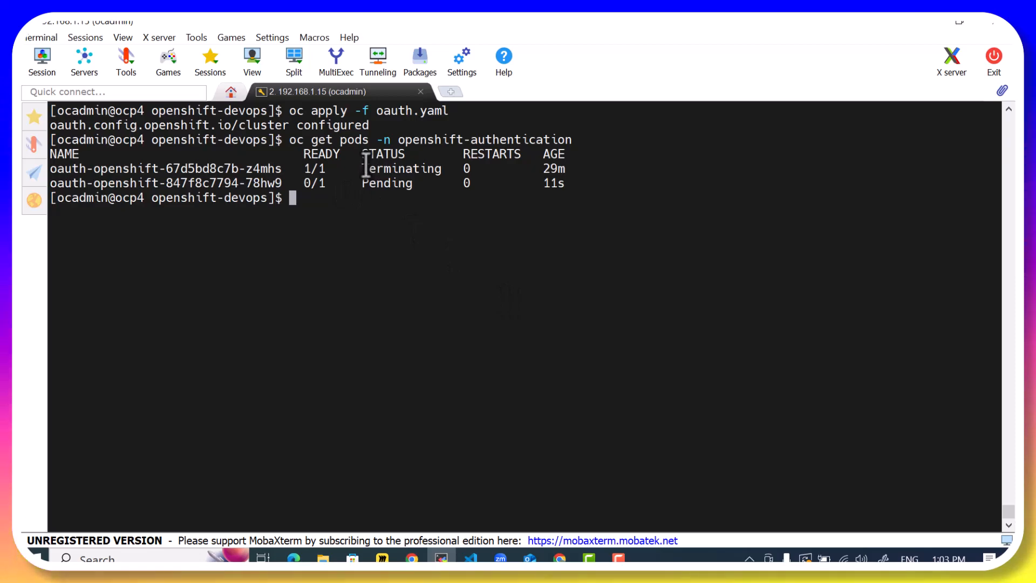
{"action": "mouse_move", "coordinate": [427, 218]}
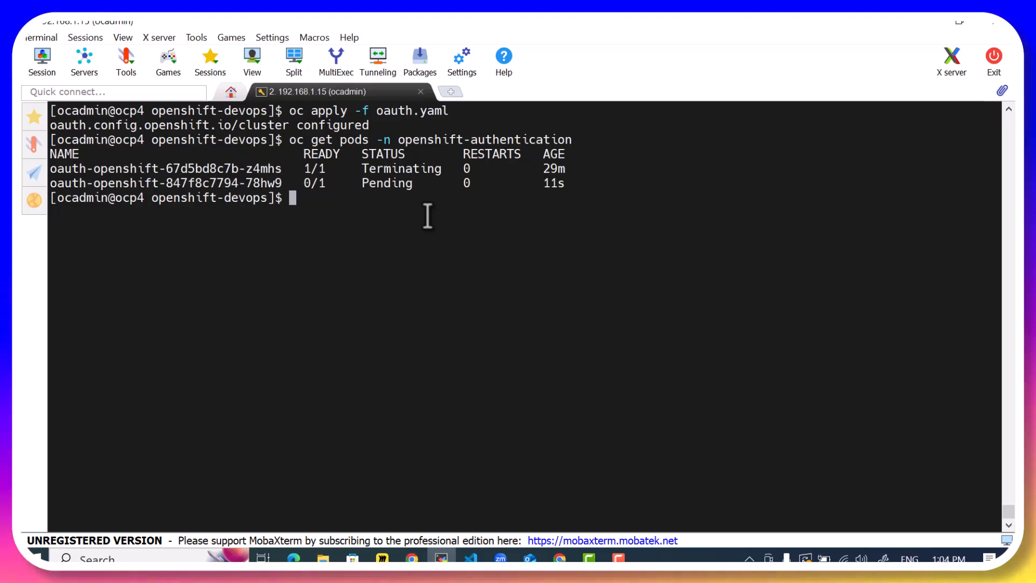
{"action": "type", "text": "oc get pods -n openshift-authentication"}
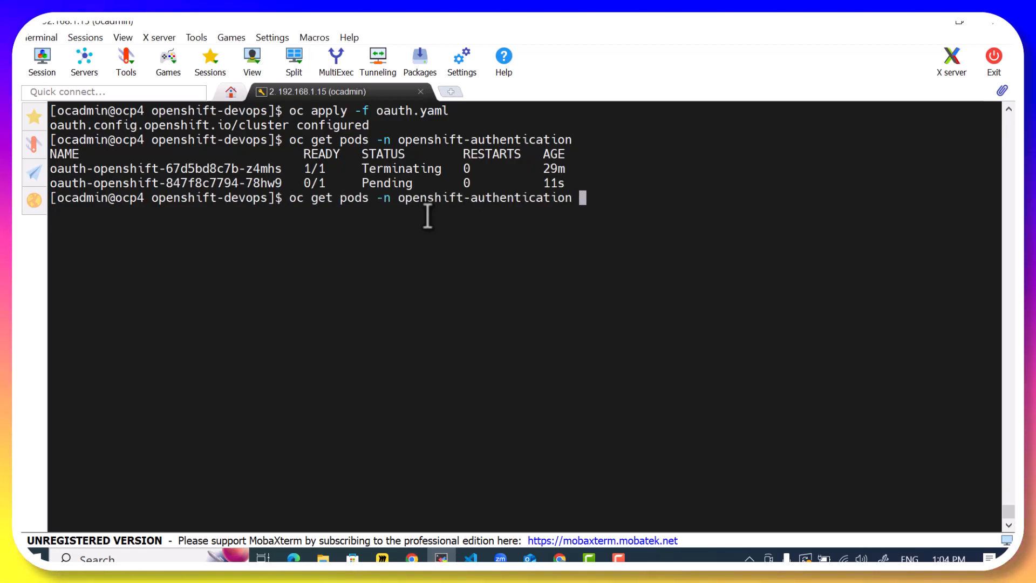
{"action": "key", "text": "Return"}
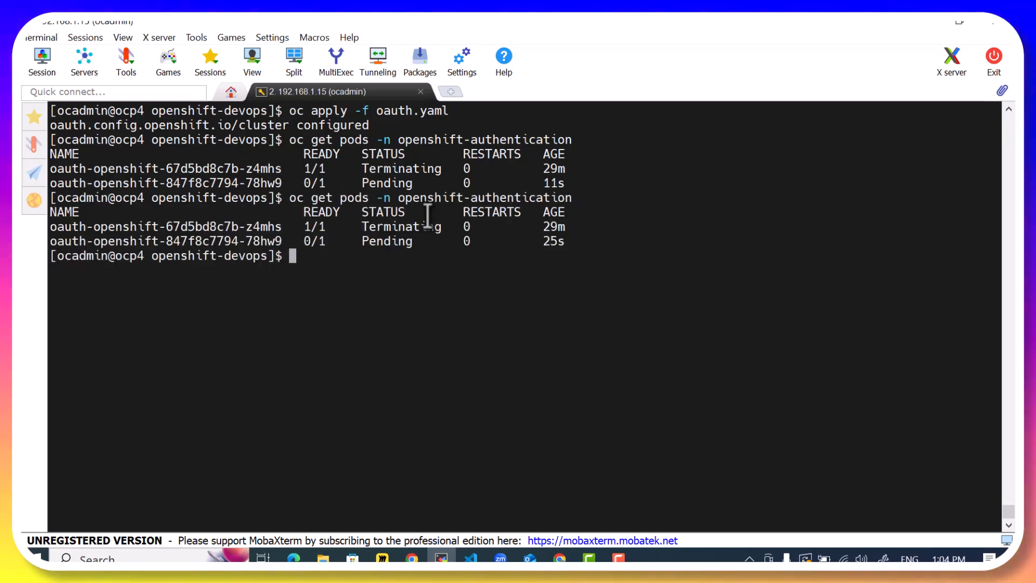
Watch the authentication pods with -w until the new pod is Running 1/1, then stop with Ctrl+C.
{"action": "type", "text": "oc get pods -n openshift-authentication -w"}
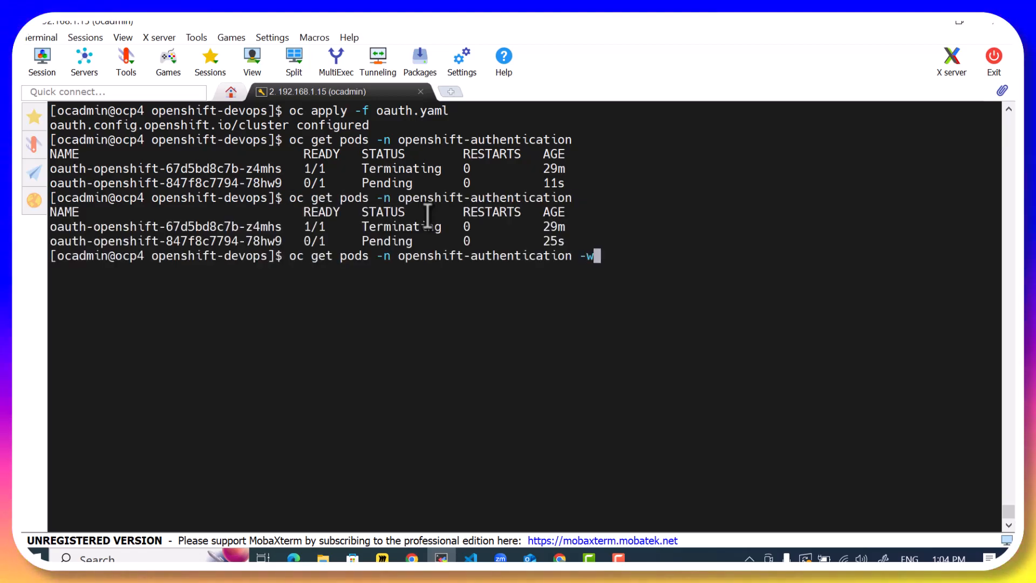
{"action": "key", "text": "Return"}
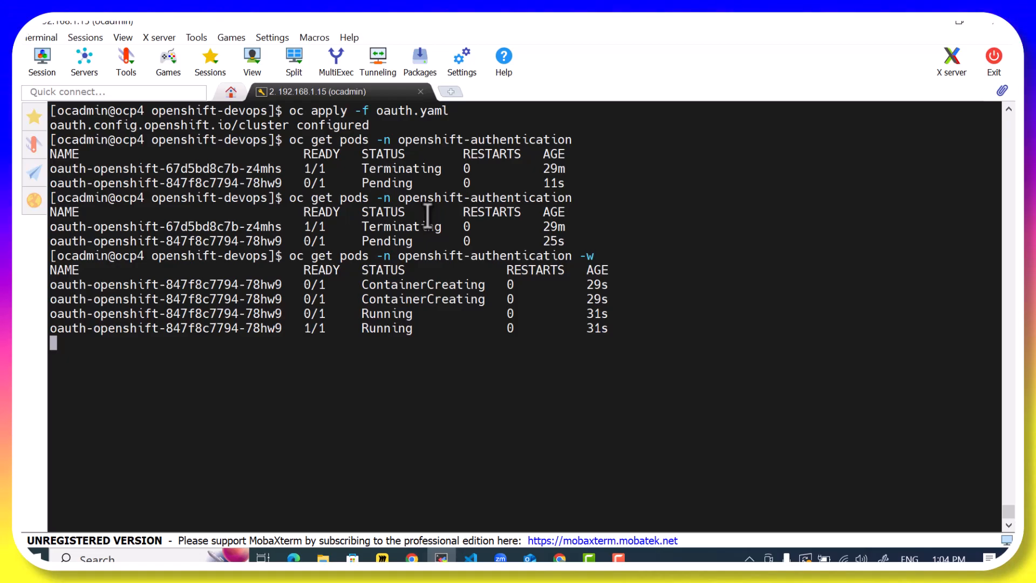
{"action": "key", "text": "ctrl+c"}
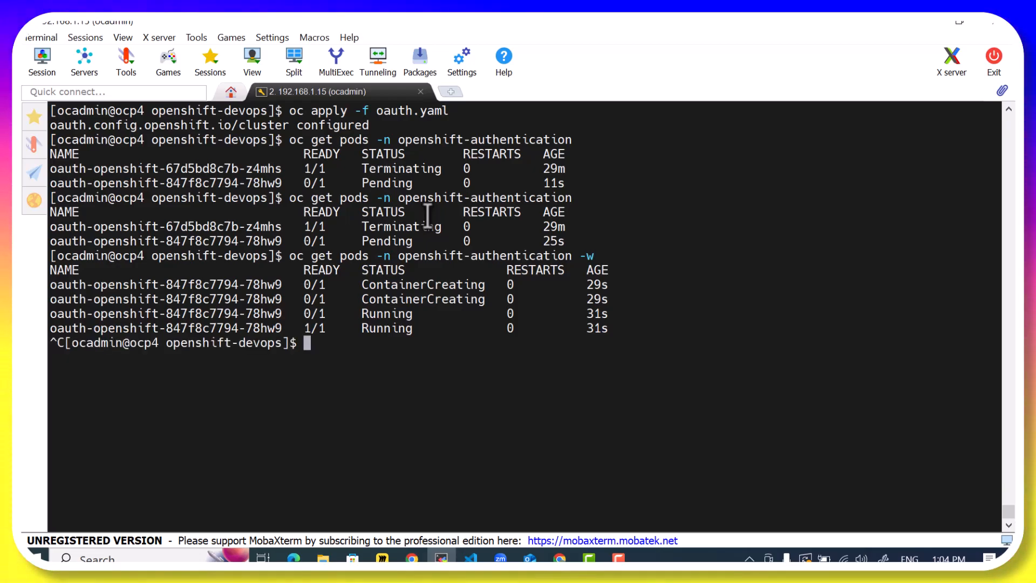
Display the userdetails entries with cat.
{"action": "type", "text": "cat"}
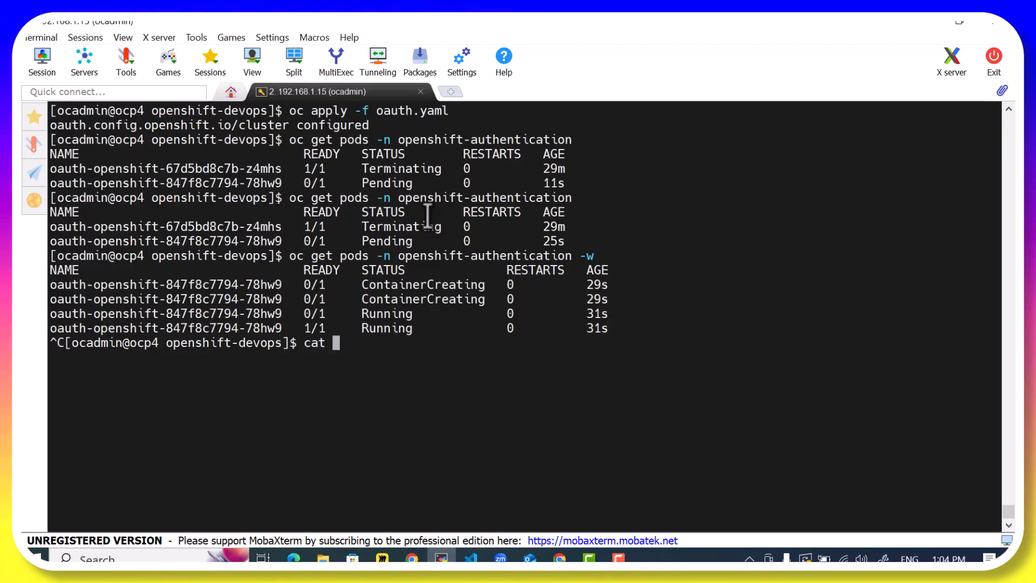
{"action": "type", "text": "userdetails"}
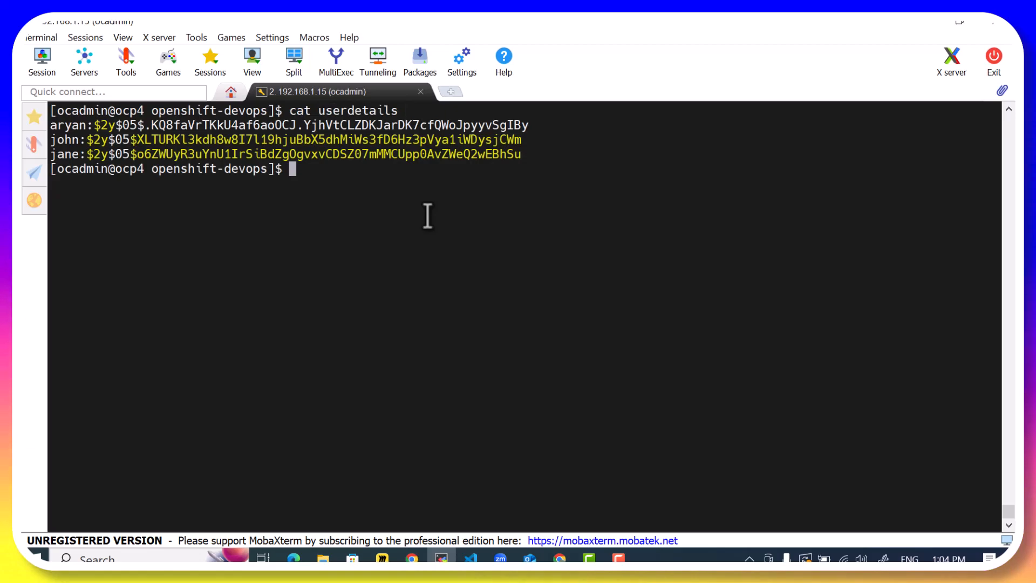
Log in with oc login -u aryan -p <password>; Login successful reported.
{"action": "type", "text": "oc login -u"}
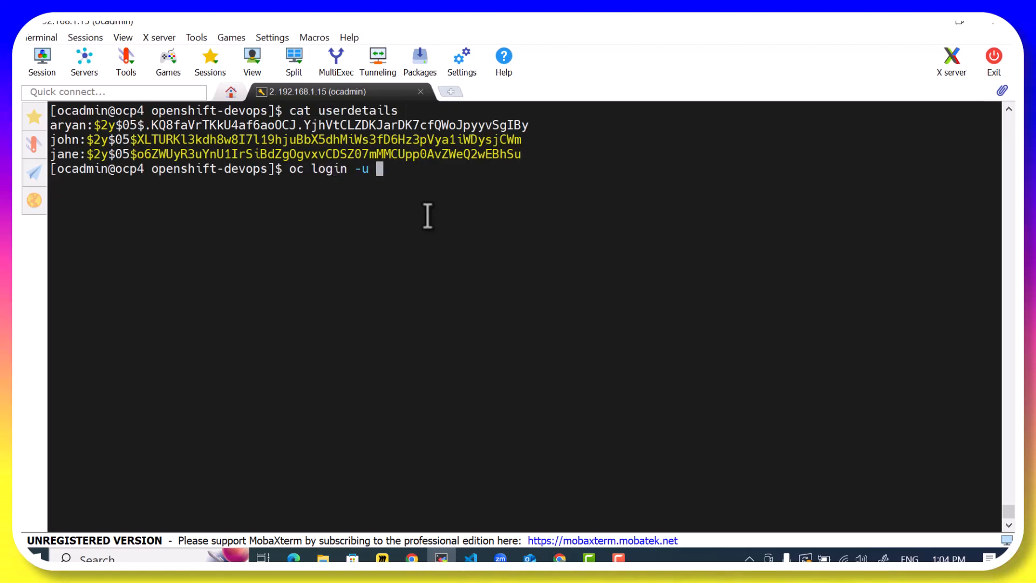
{"action": "type", "text": "aryan -p"}
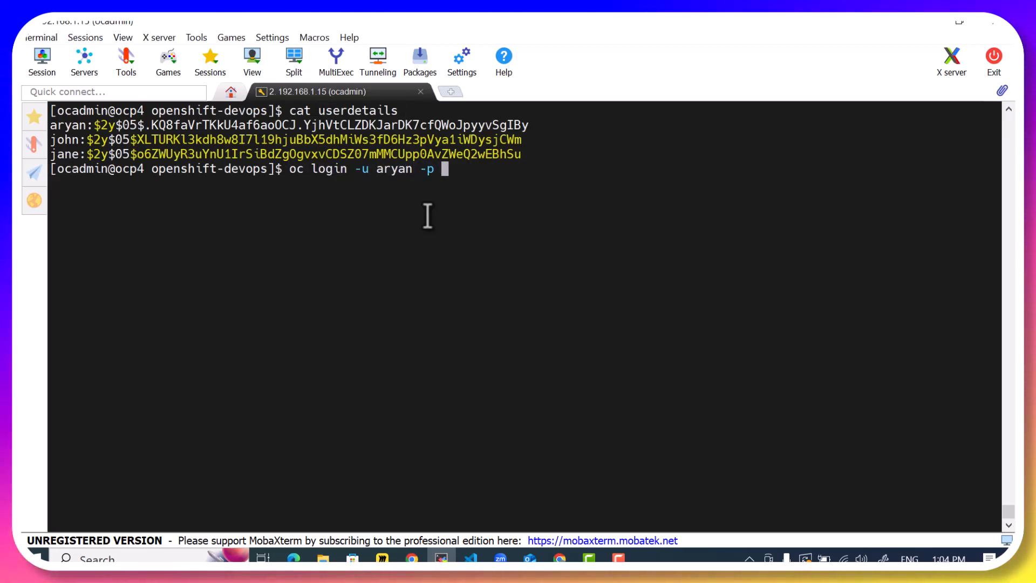
{"action": "type", "text": "networknu"}
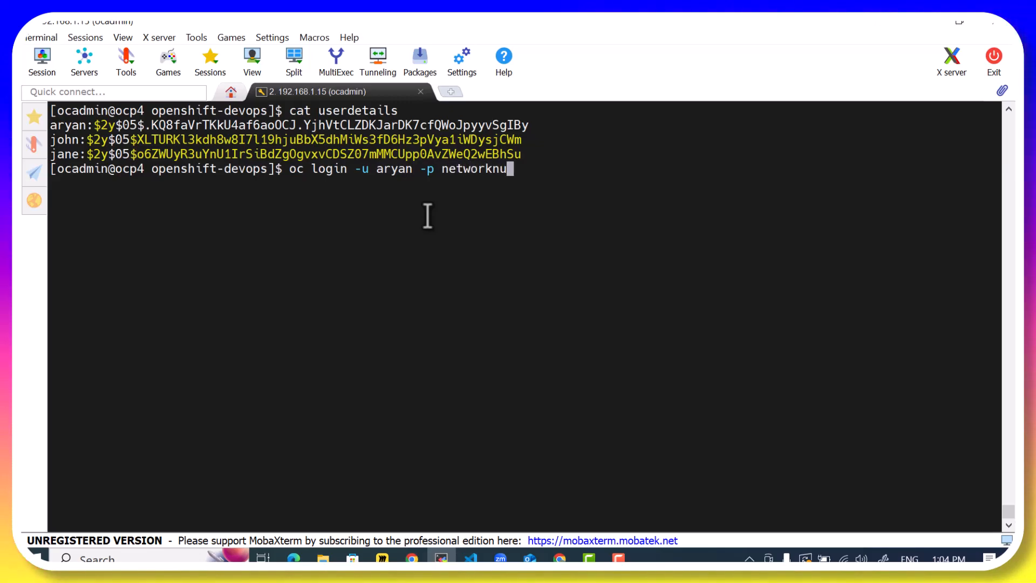
{"action": "key", "text": "Return"}
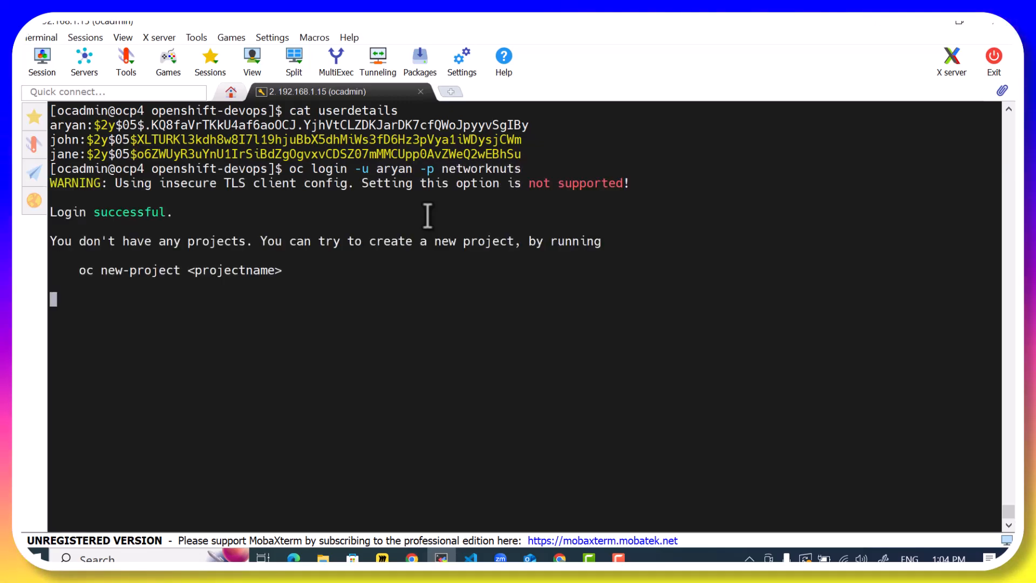
{"action": "key", "text": "Return"}
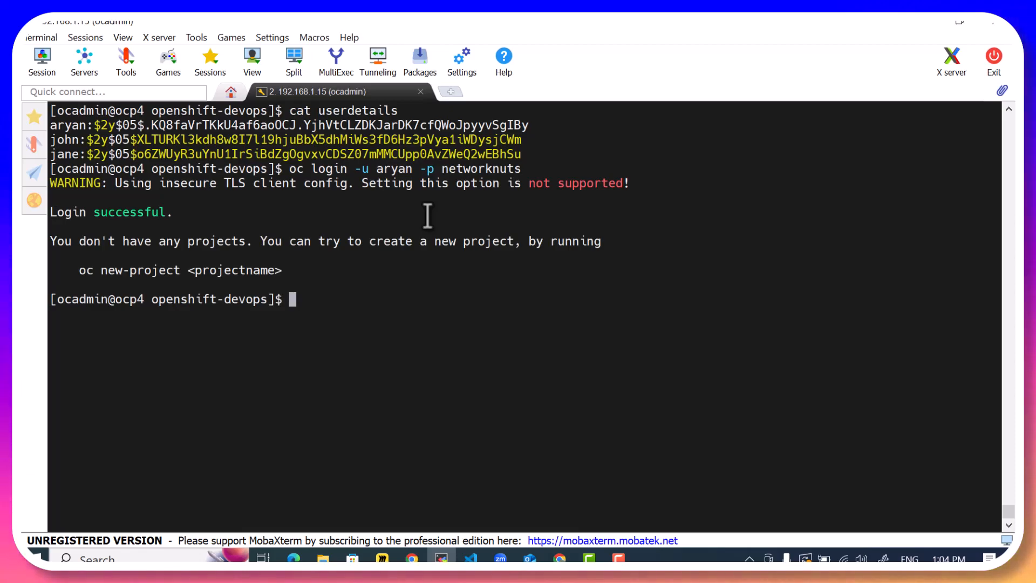